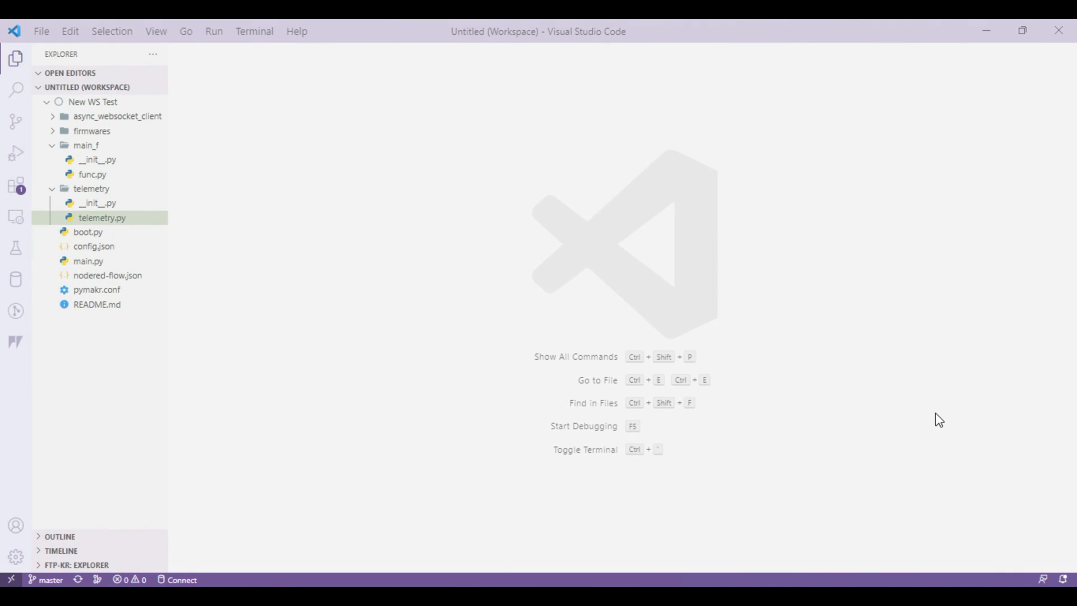
pyautogui.moveTo(260, 231)
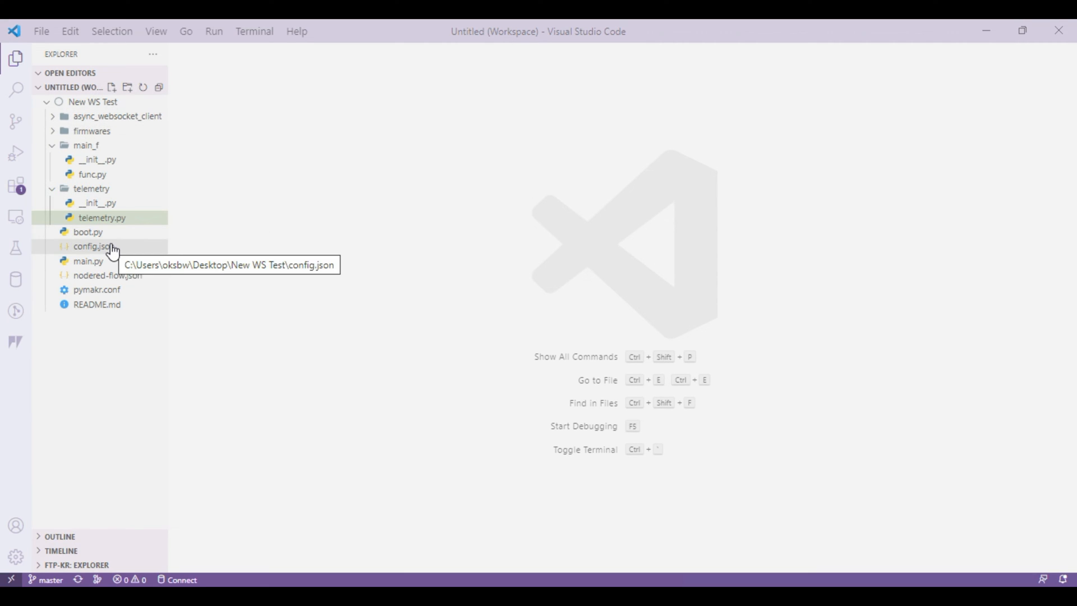
pyautogui.moveTo(88, 260)
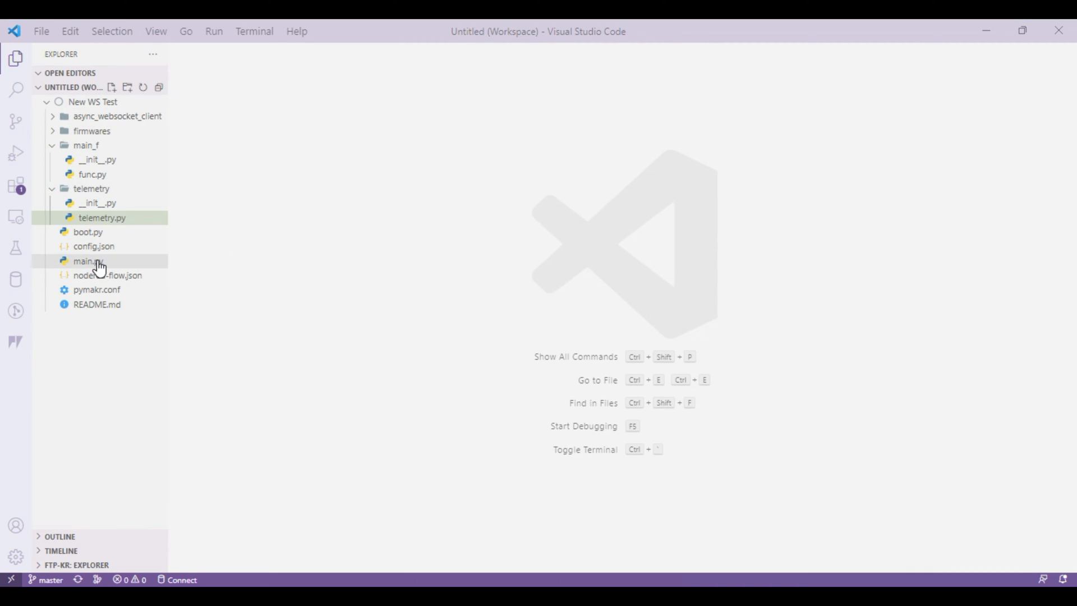
# Open main.py and highlight every use of send_telemetry
pyautogui.doubleClick(86, 261)
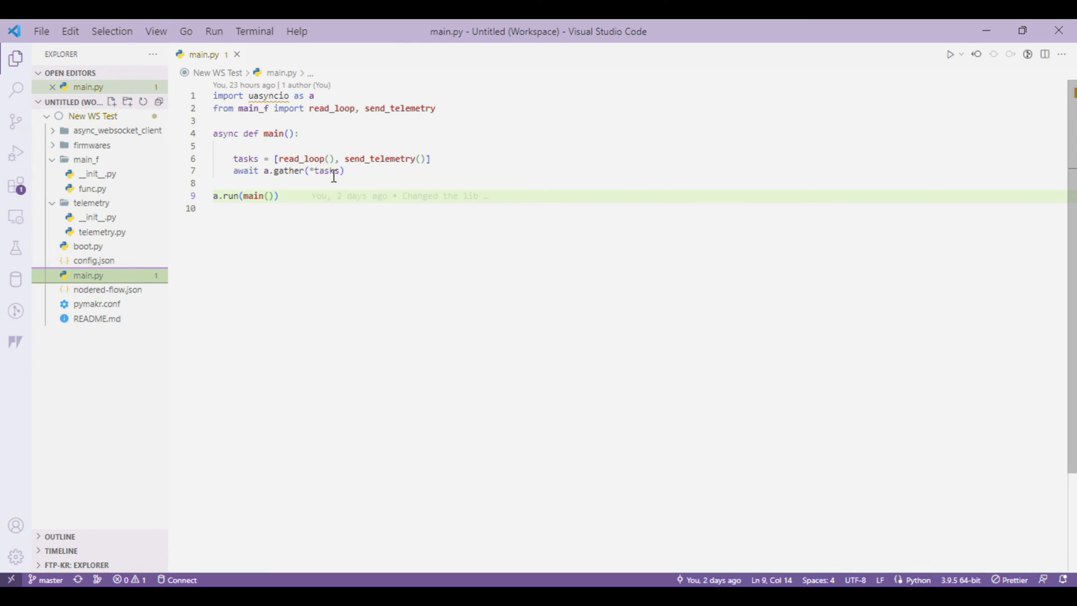
pyautogui.moveTo(274, 90)
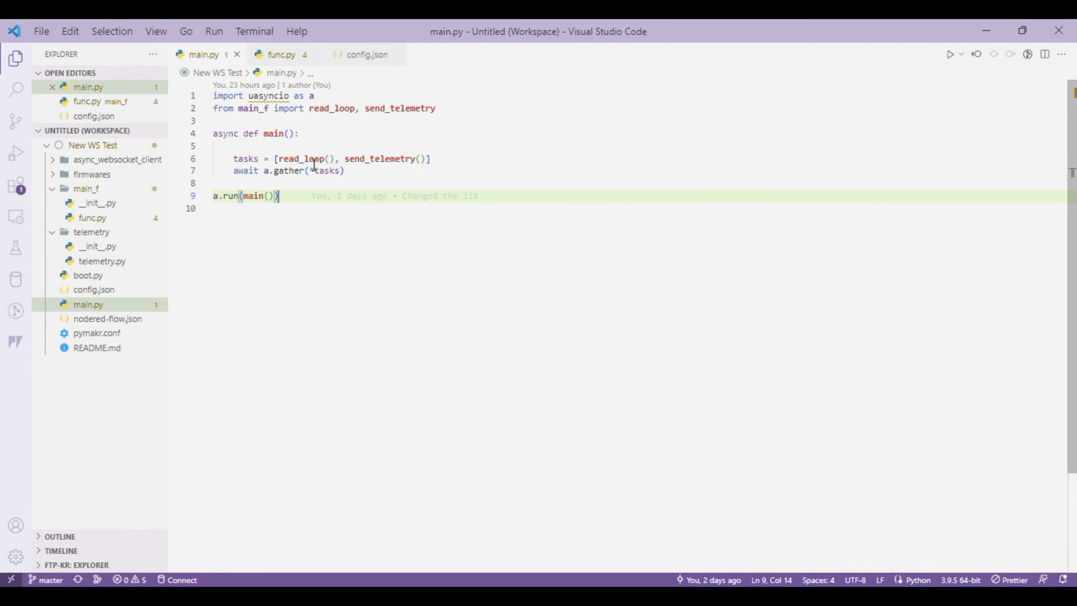
pyautogui.doubleClick(299, 159)
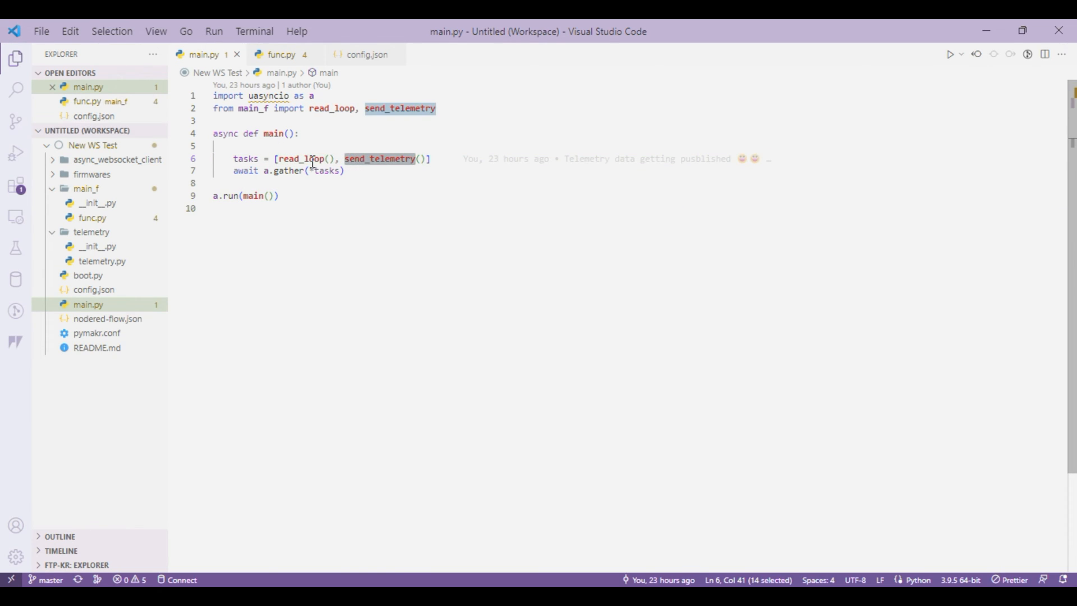
pyautogui.doubleClick(300, 159)
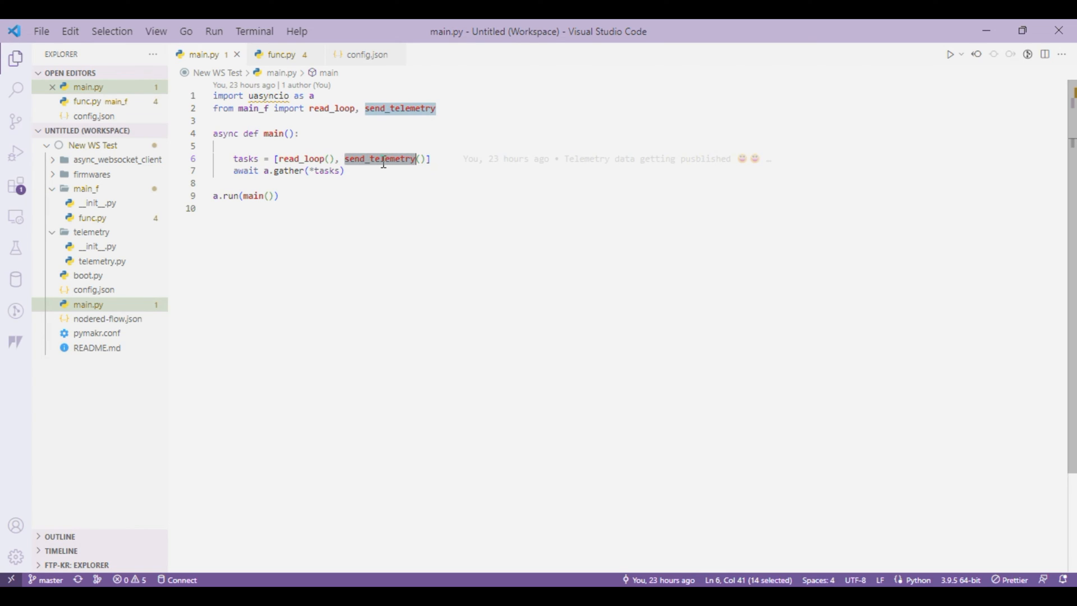
pyautogui.moveTo(321, 100)
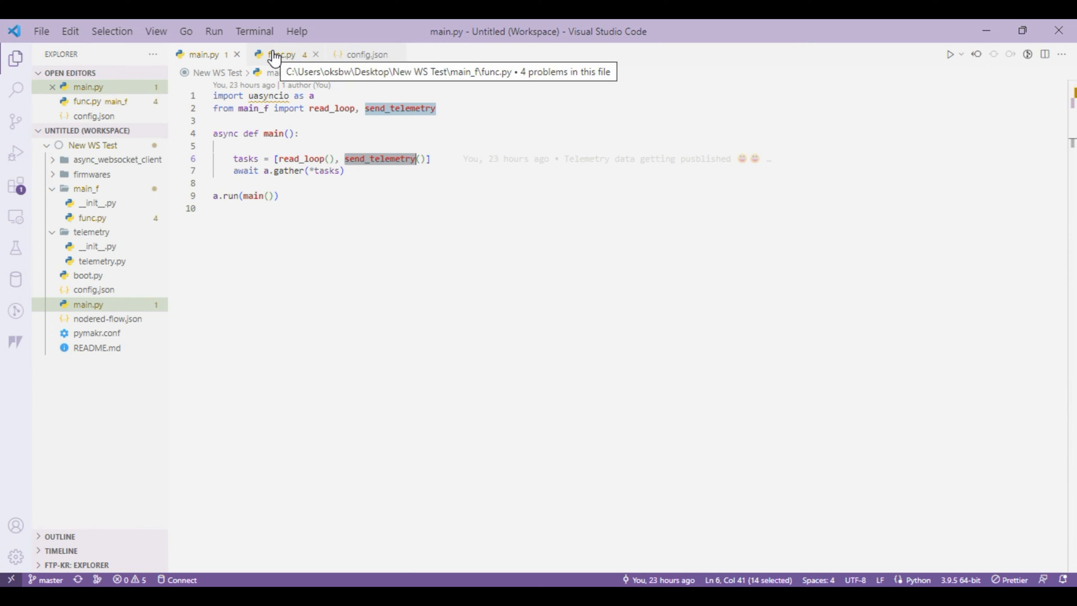
# Switch to func.py and unfold the read_loop function body
pyautogui.click(281, 55)
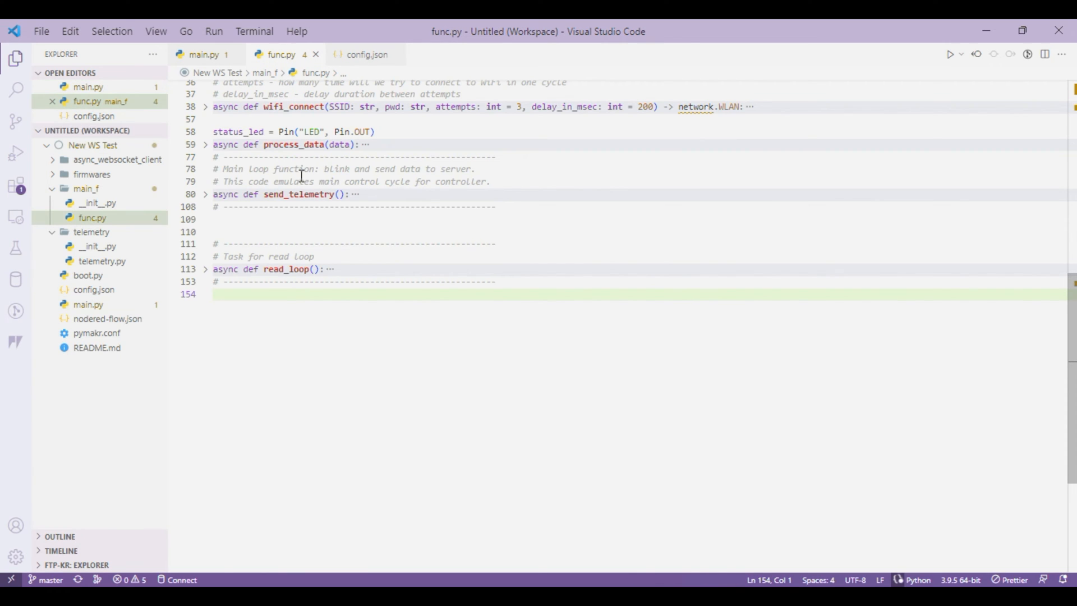
pyautogui.moveTo(267, 88)
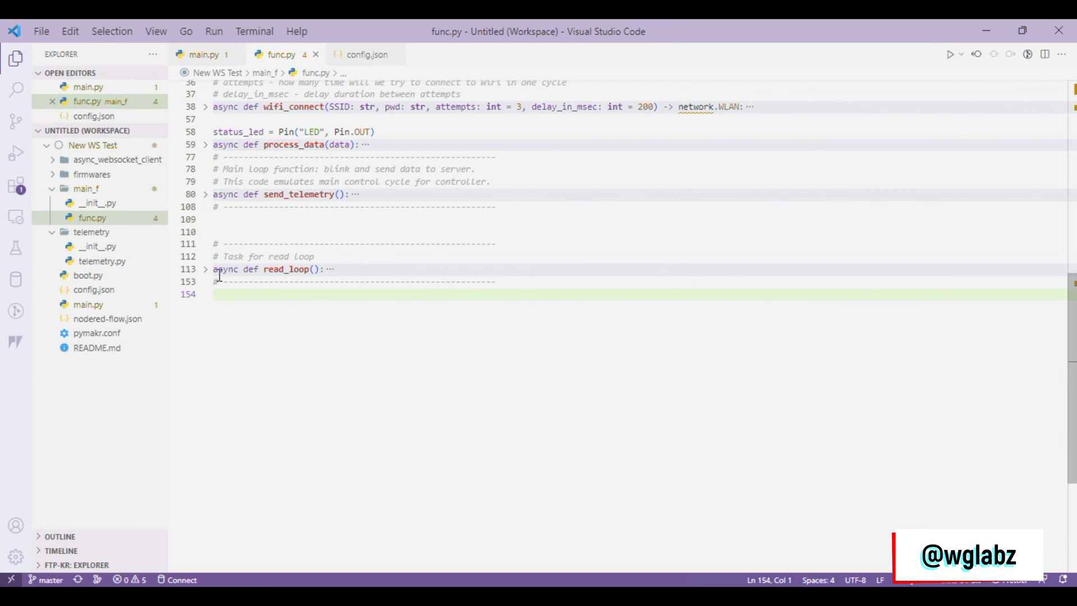
pyautogui.click(206, 268)
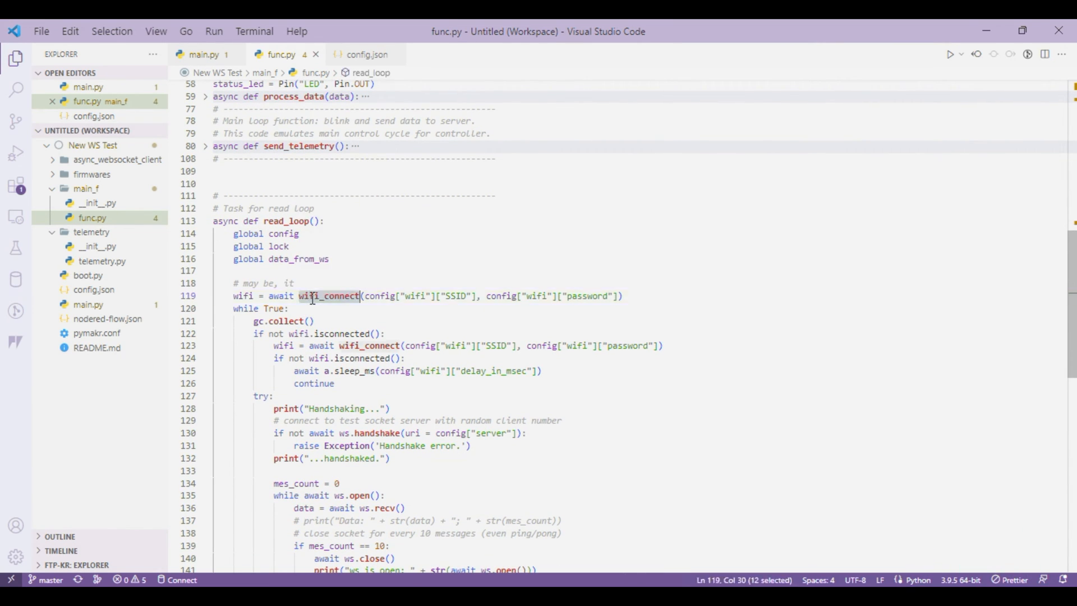
# Scroll through read_loop, highlighting where the received WebSocket data is used
pyautogui.scroll(-3)
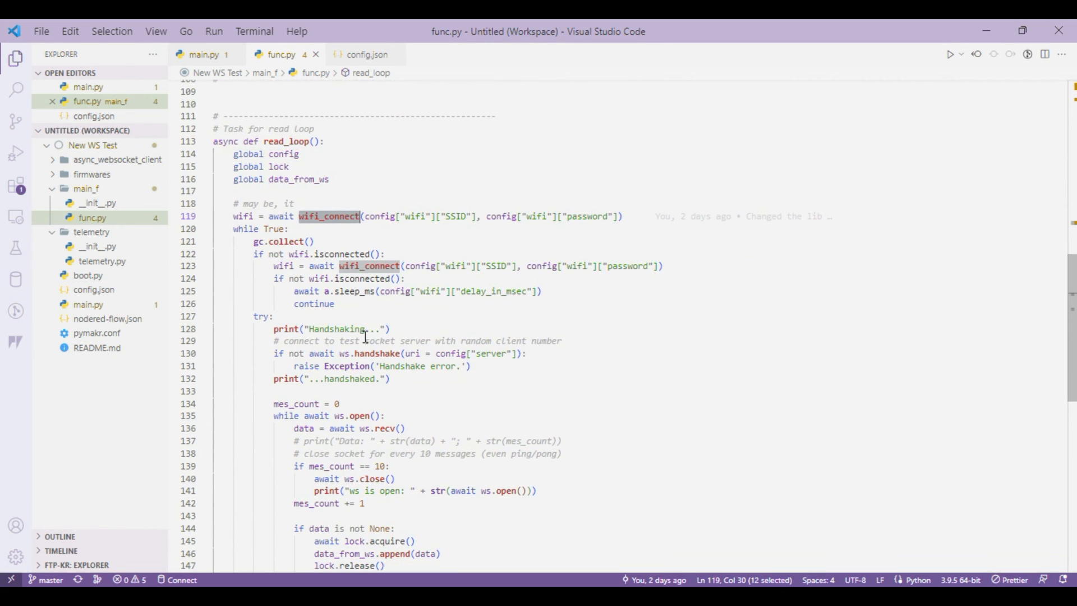
pyautogui.scroll(-3)
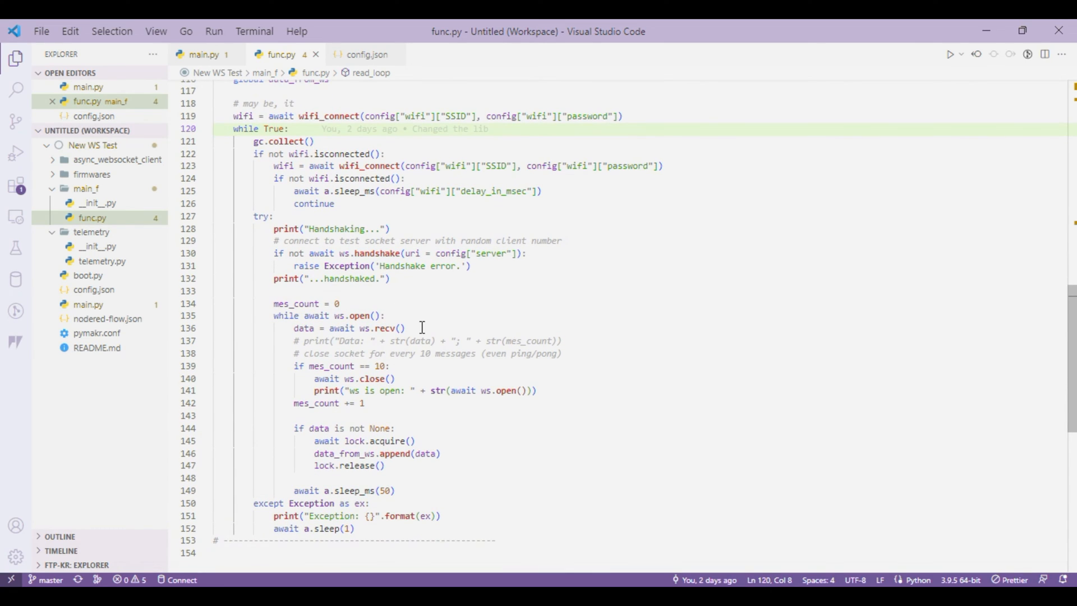
pyautogui.scroll(-3)
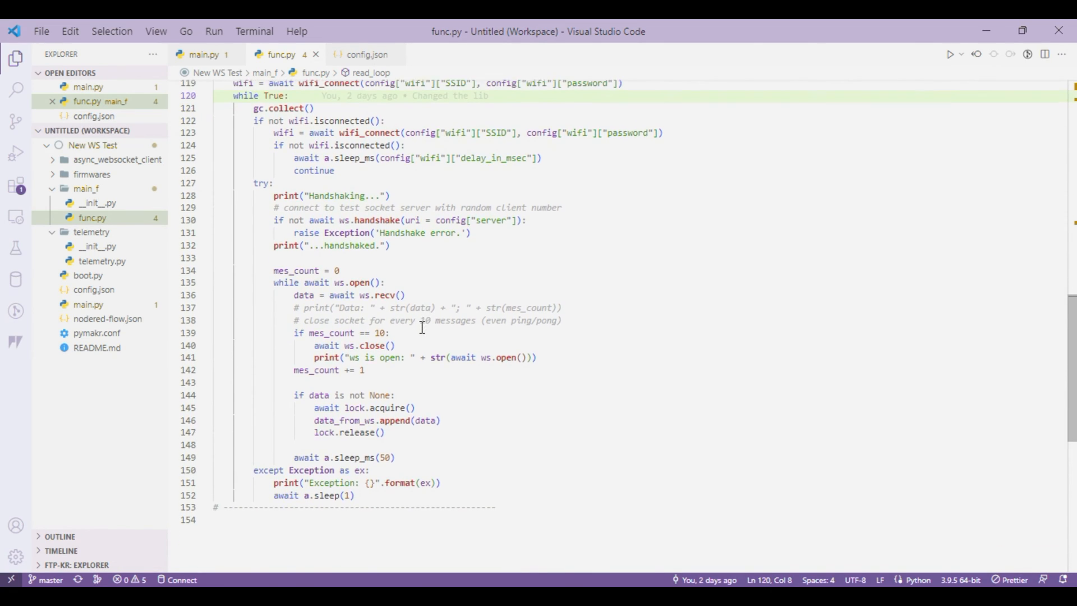
pyautogui.moveTo(291, 219); pyautogui.dragTo(471, 232)
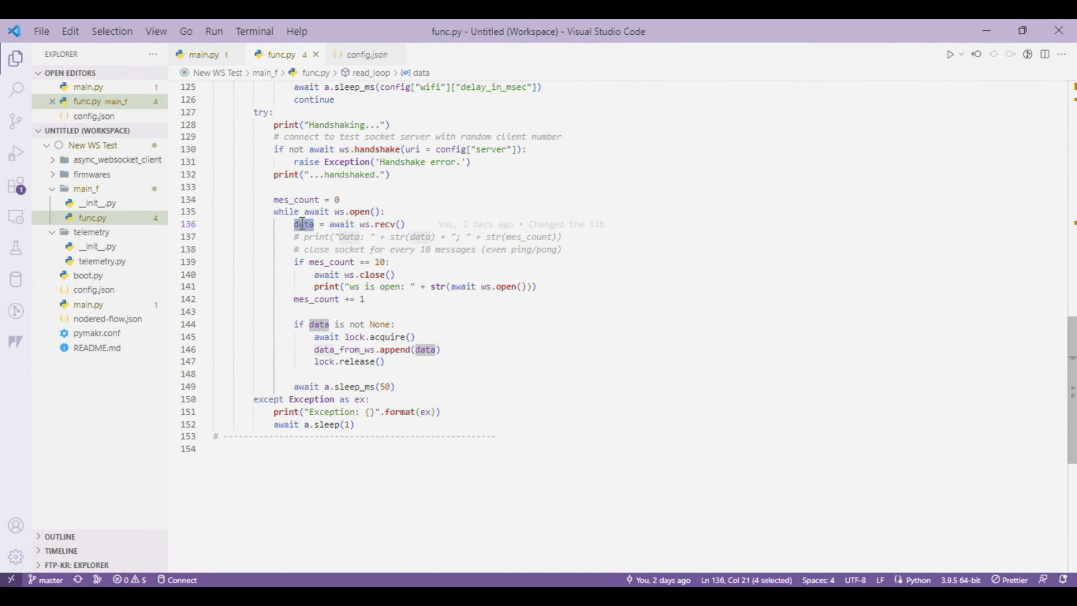
pyautogui.scroll(-3)
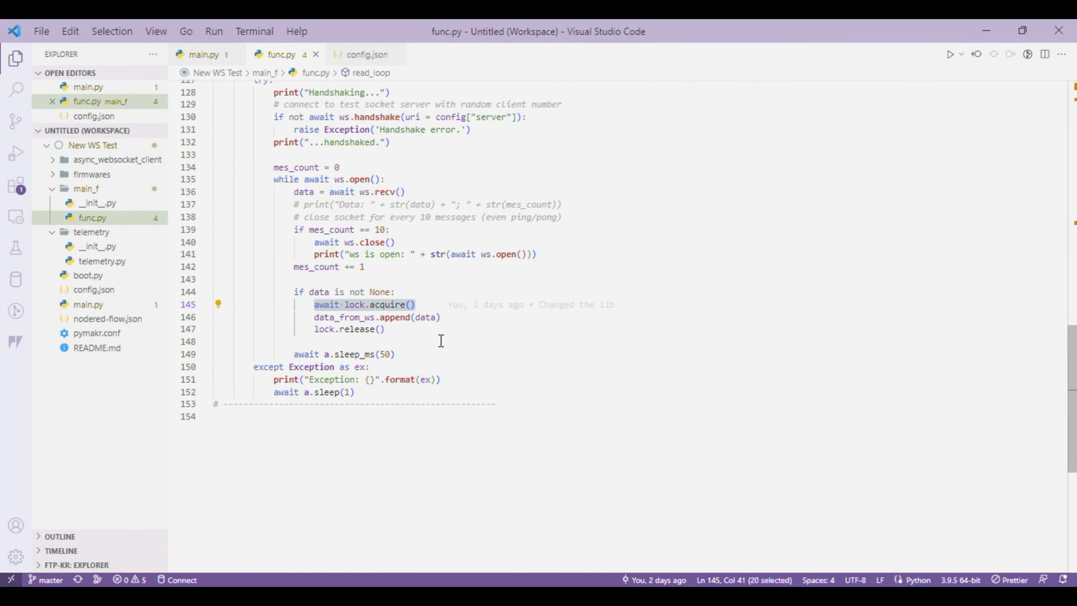
pyautogui.moveTo(350, 328)
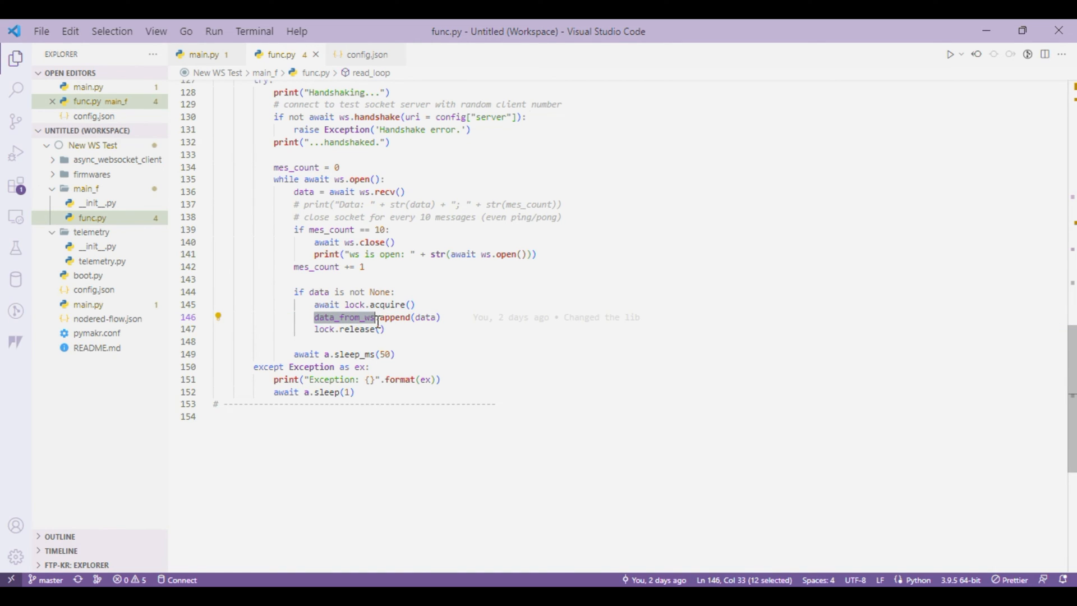
pyautogui.moveTo(397, 344)
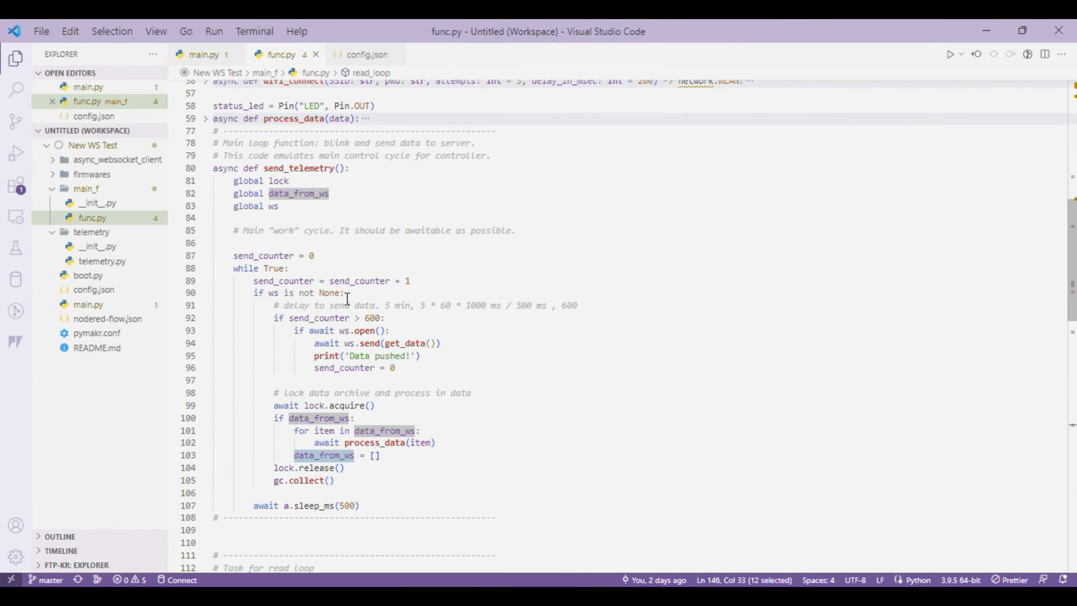
pyautogui.scroll(-3)
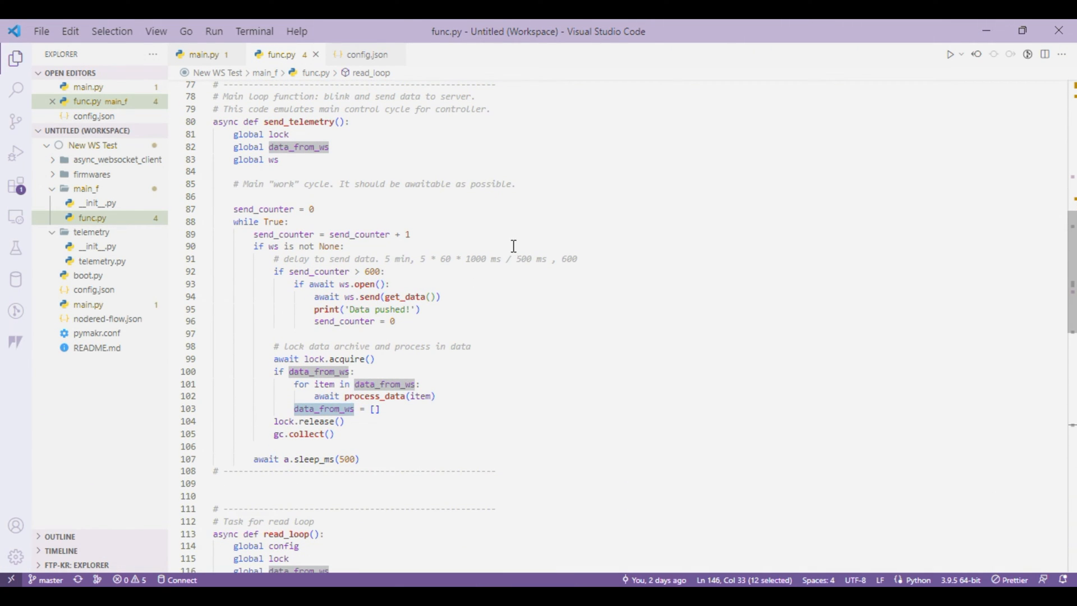
pyautogui.moveTo(323, 297)
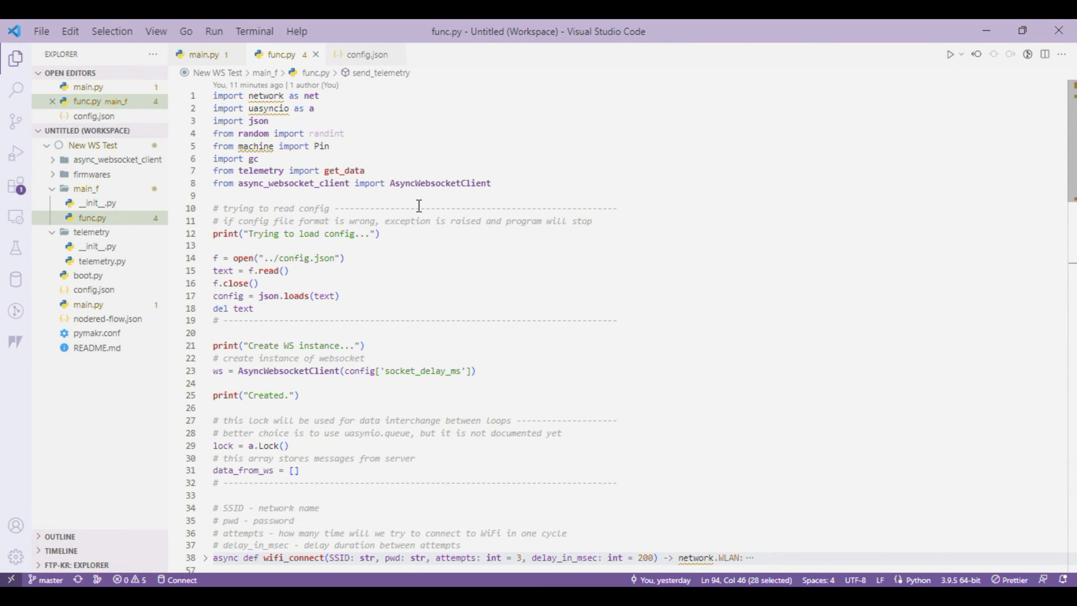
pyautogui.scroll(-3)
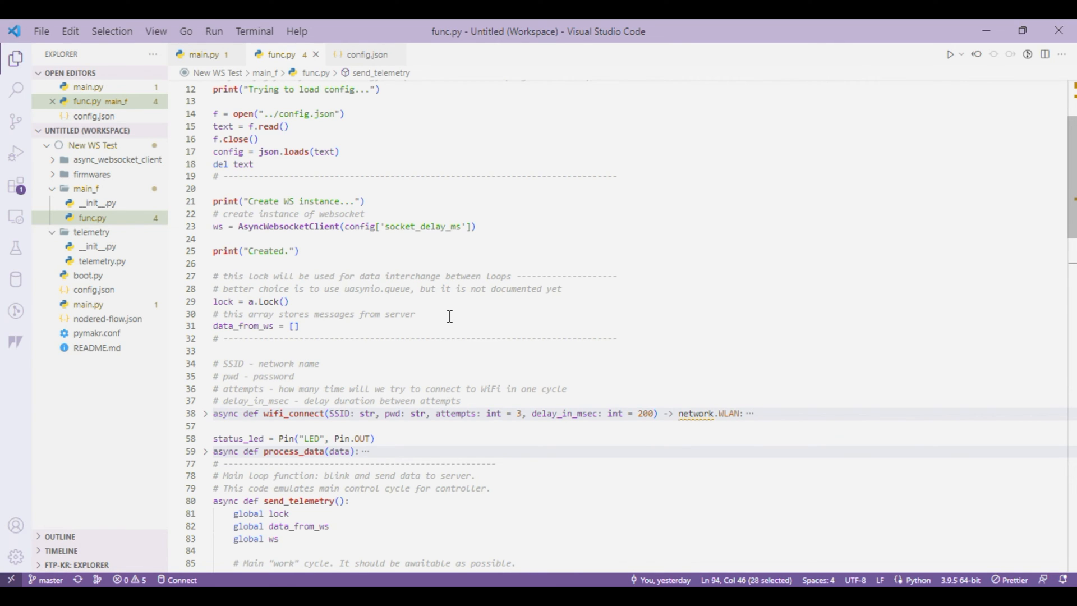
pyautogui.scroll(-3)
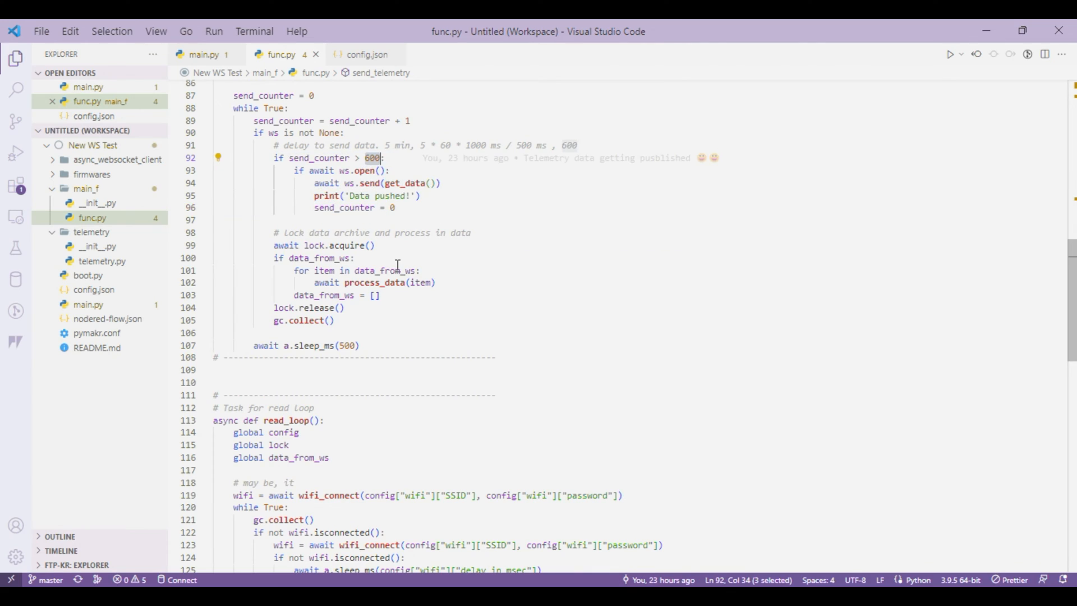
pyautogui.scroll(-3)
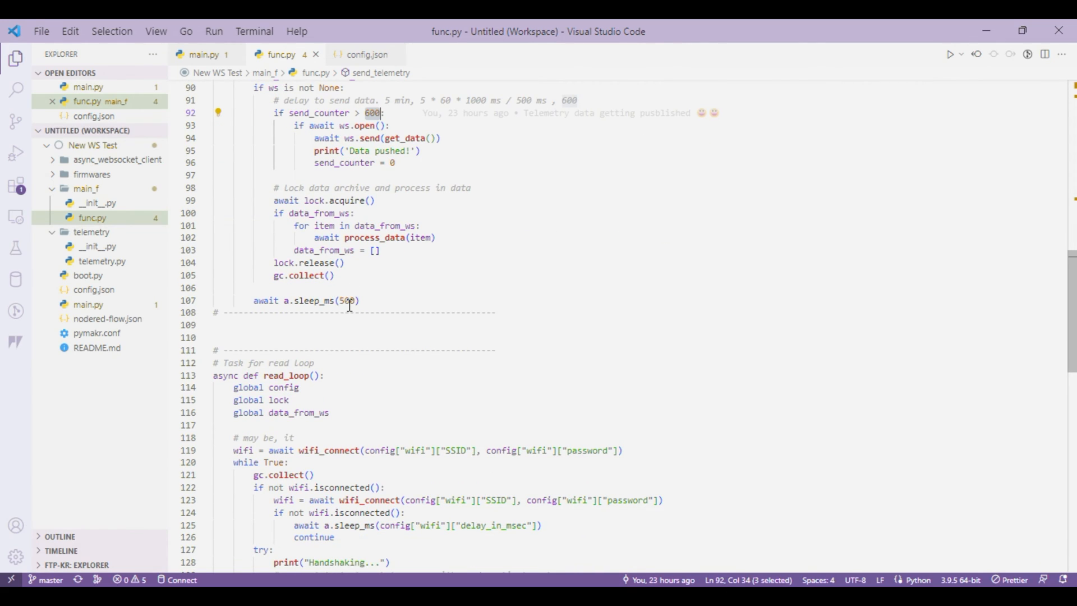
pyautogui.scroll(3)
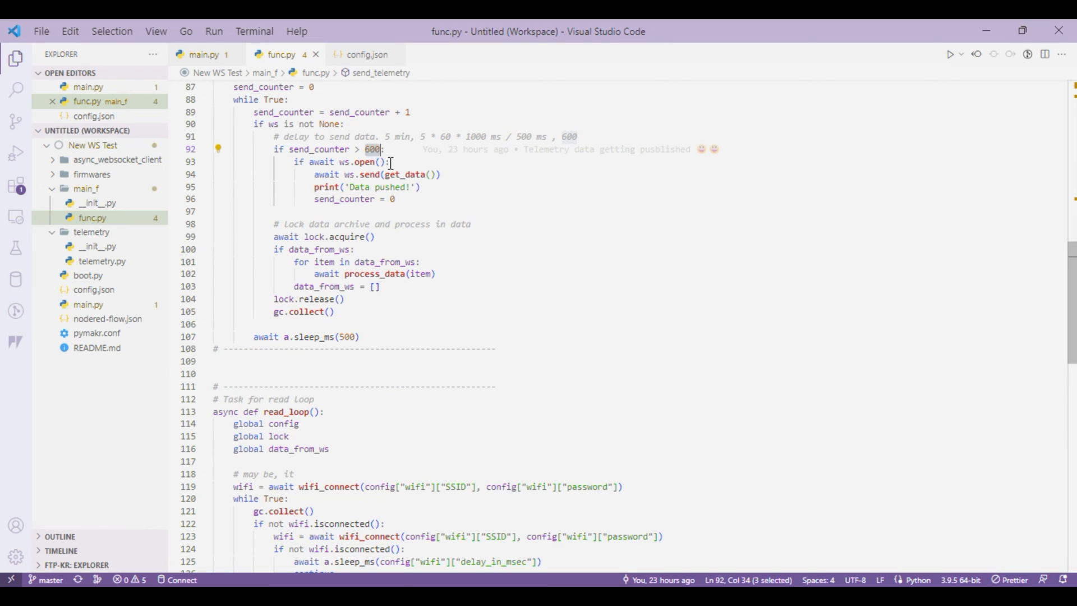
pyautogui.scroll(-3)
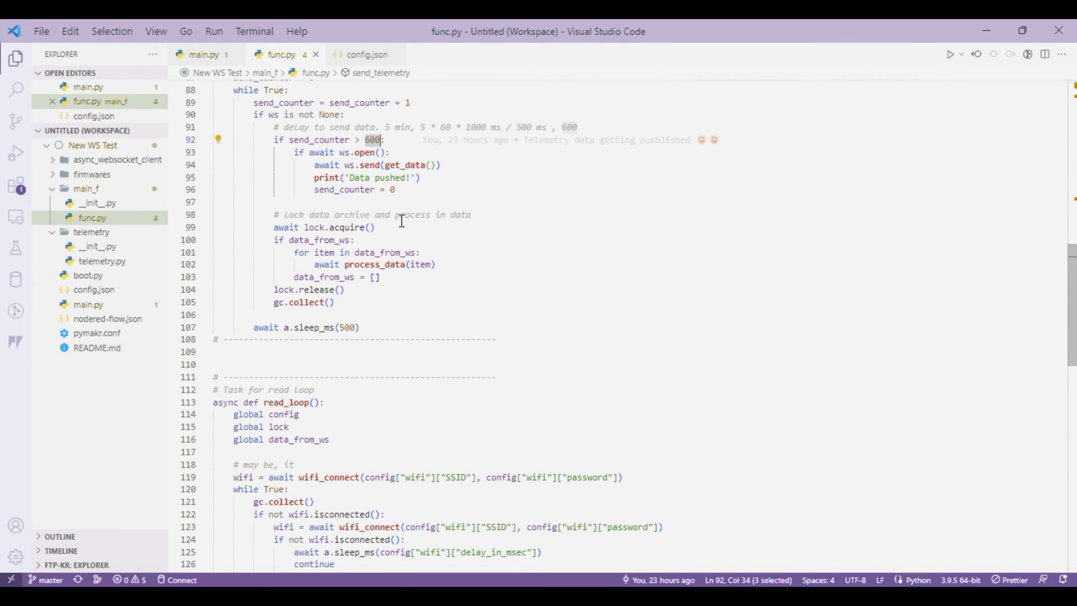
pyautogui.scroll(-3)
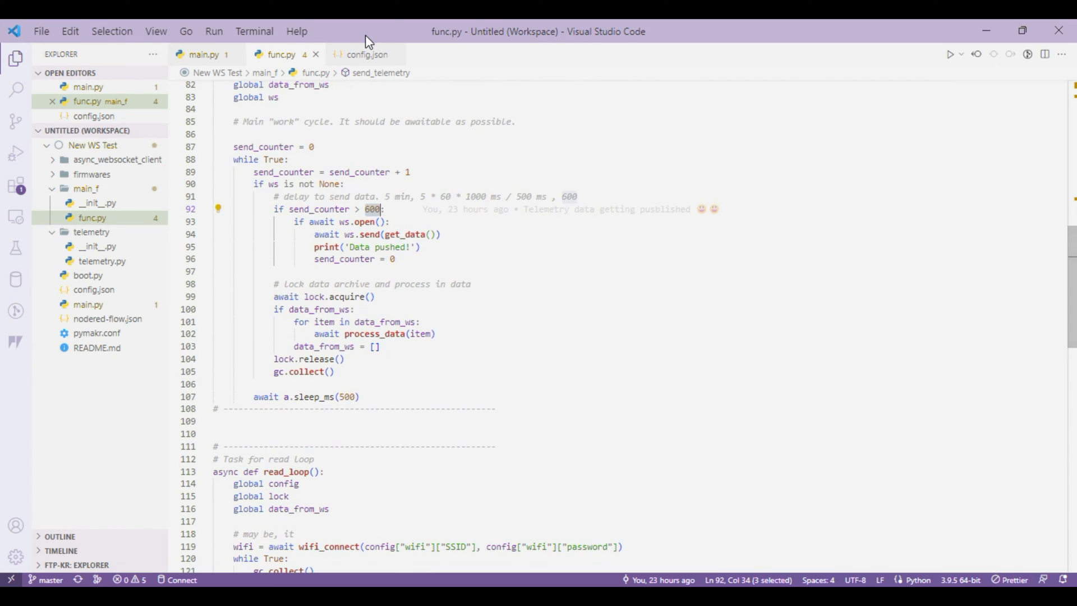
pyautogui.click(367, 54)
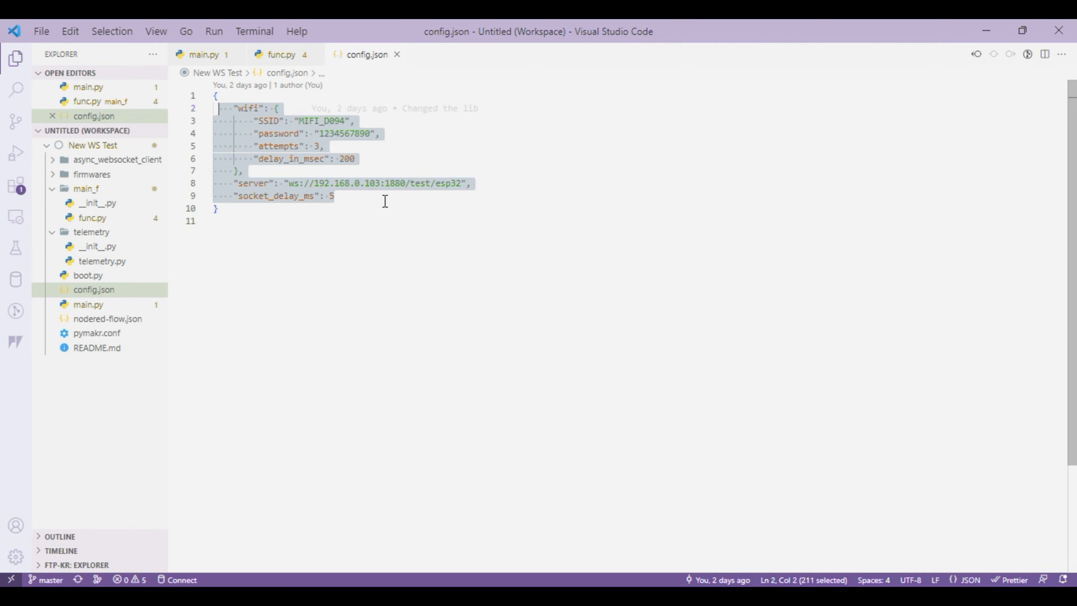
pyautogui.click(281, 55)
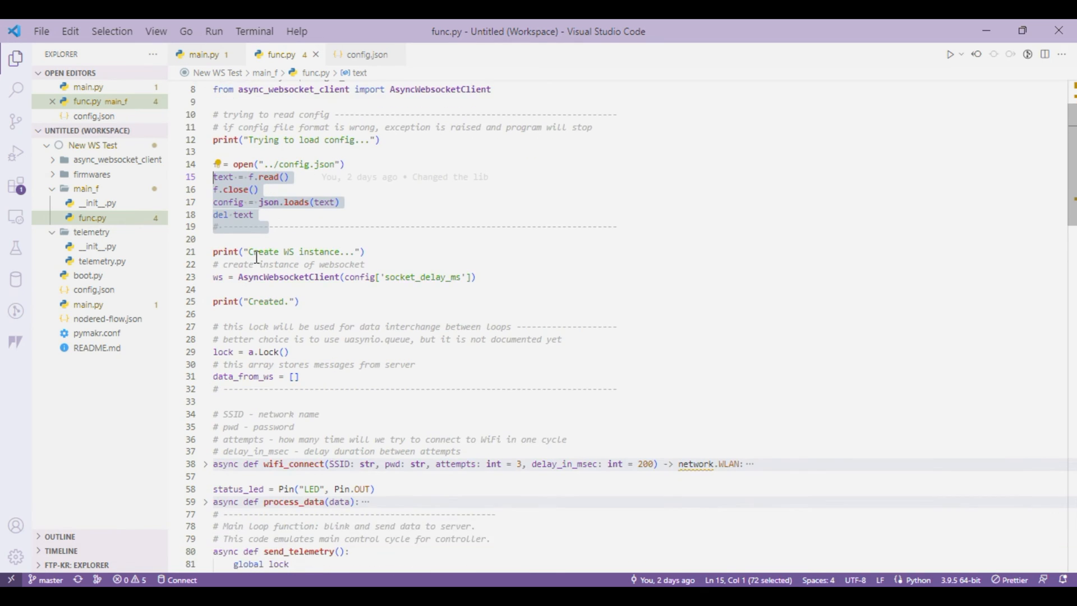
pyautogui.scroll(-3)
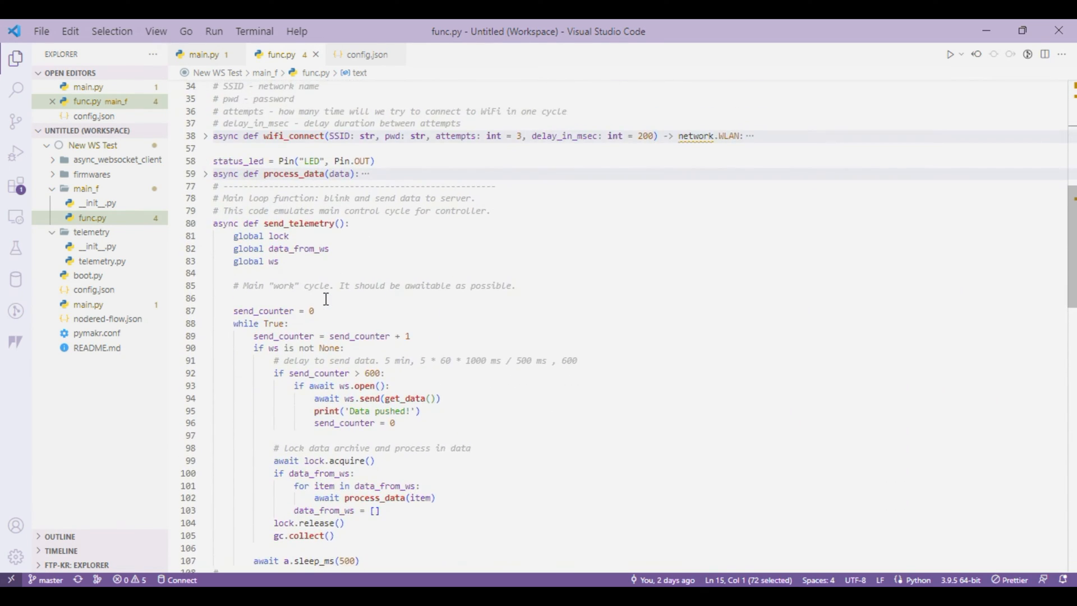
pyautogui.scroll(-3)
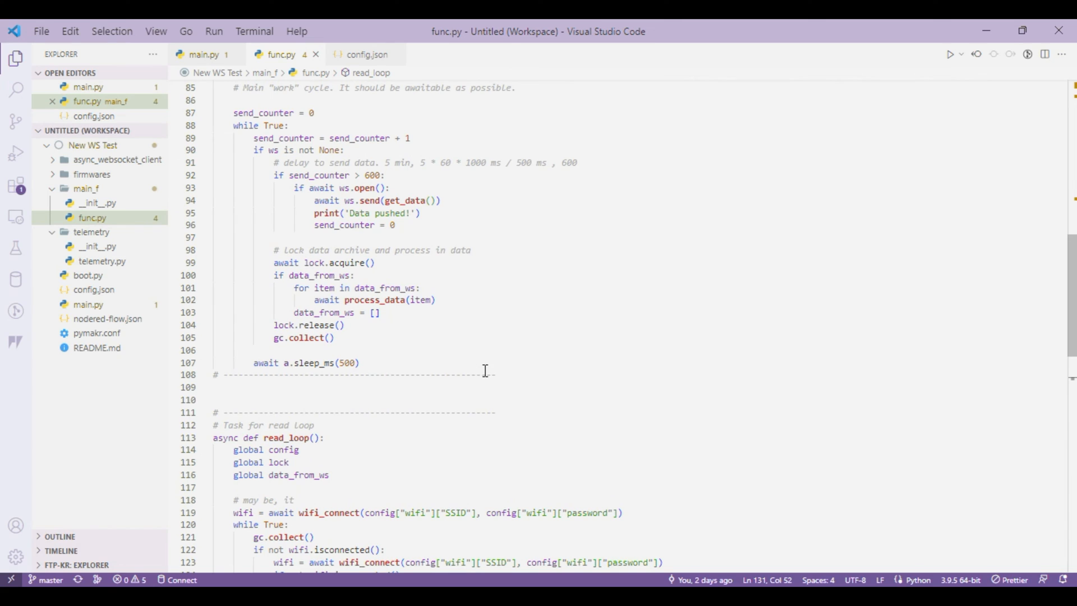
pyautogui.scroll(-3)
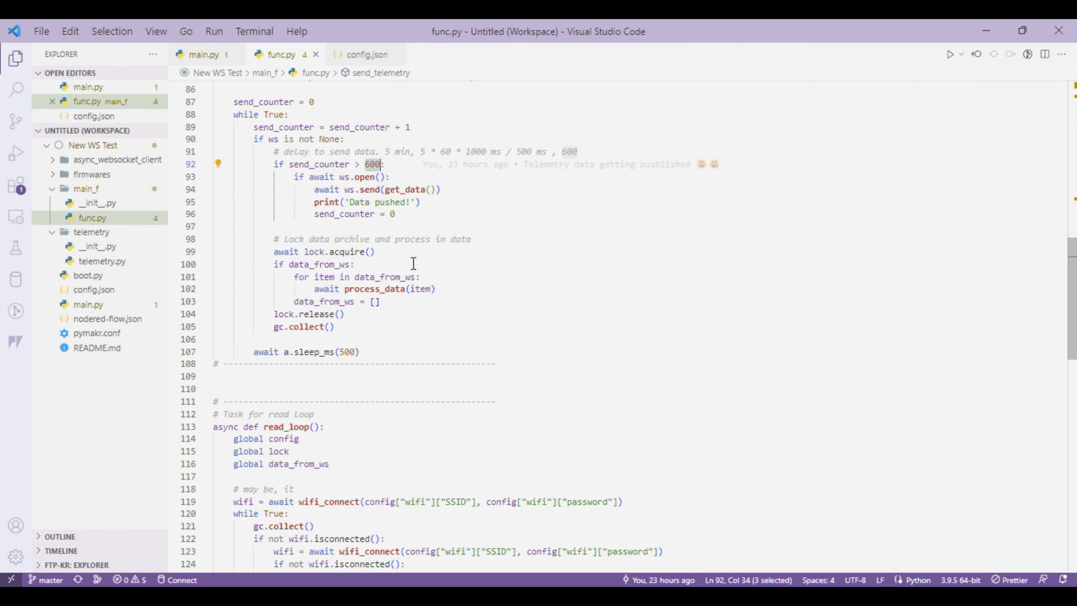
pyautogui.scroll(-3)
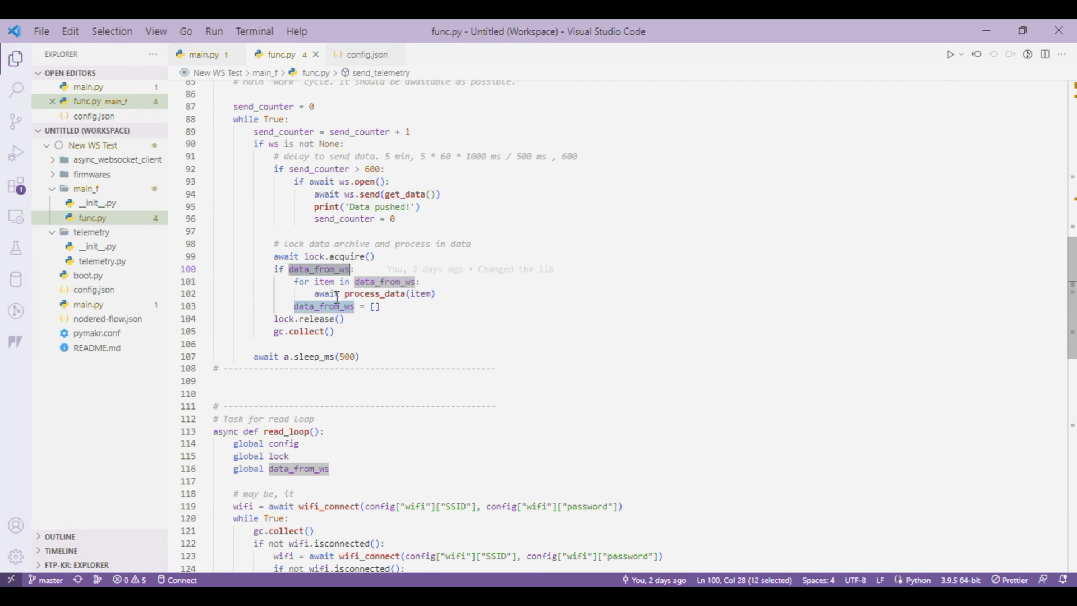
pyautogui.moveTo(395, 293)
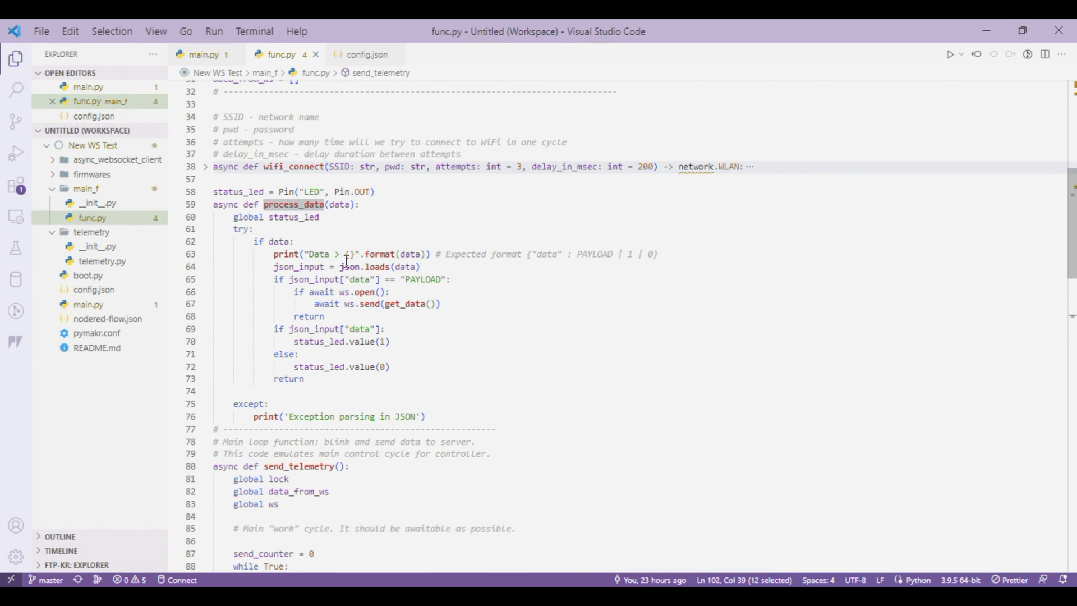
pyautogui.moveTo(421, 285)
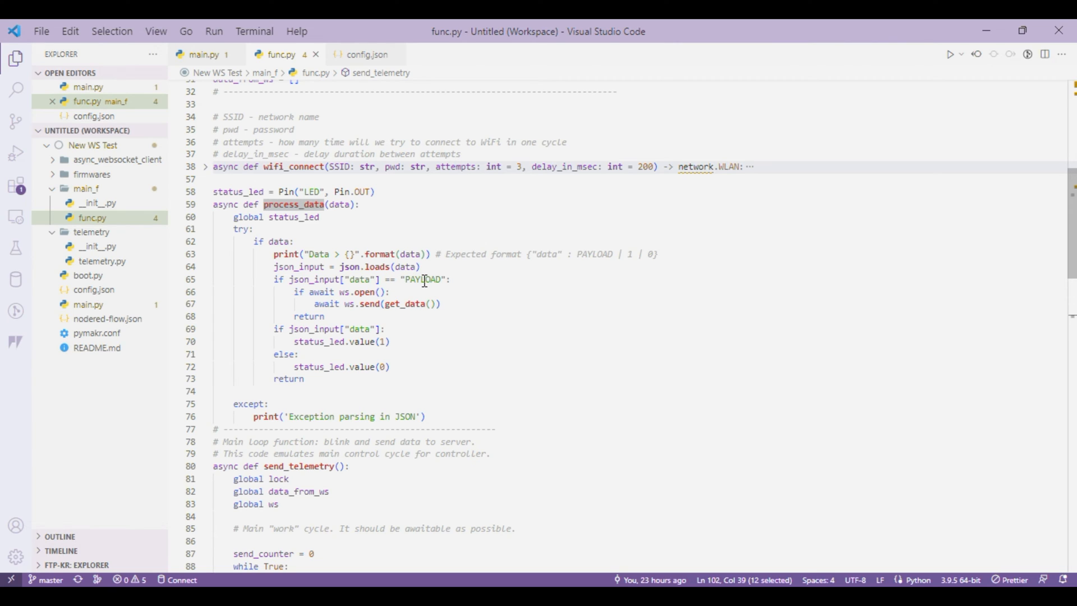
pyautogui.moveTo(402, 282)
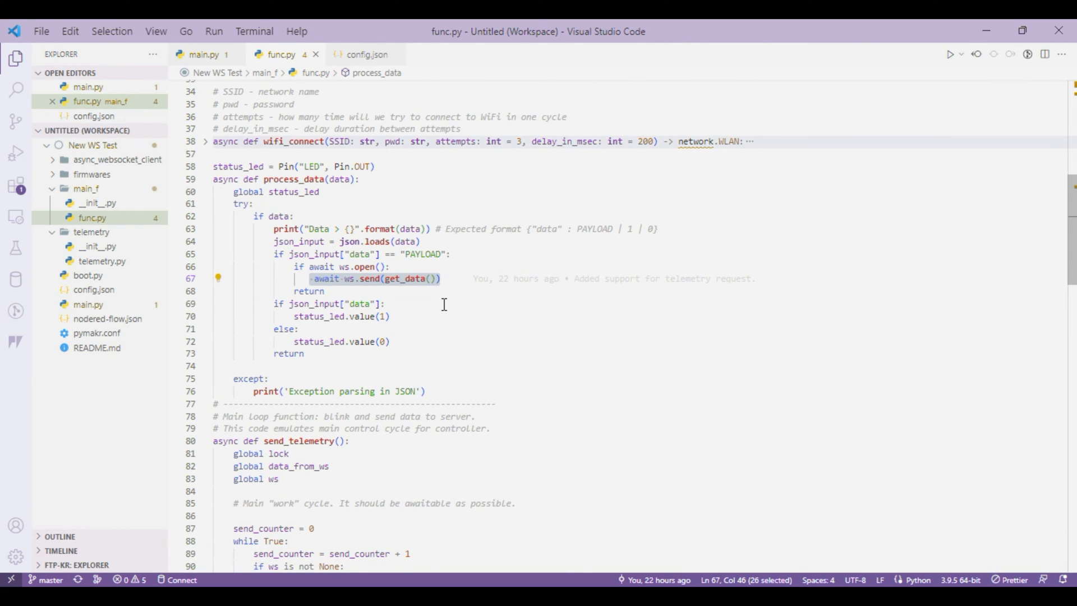
pyautogui.scroll(-3)
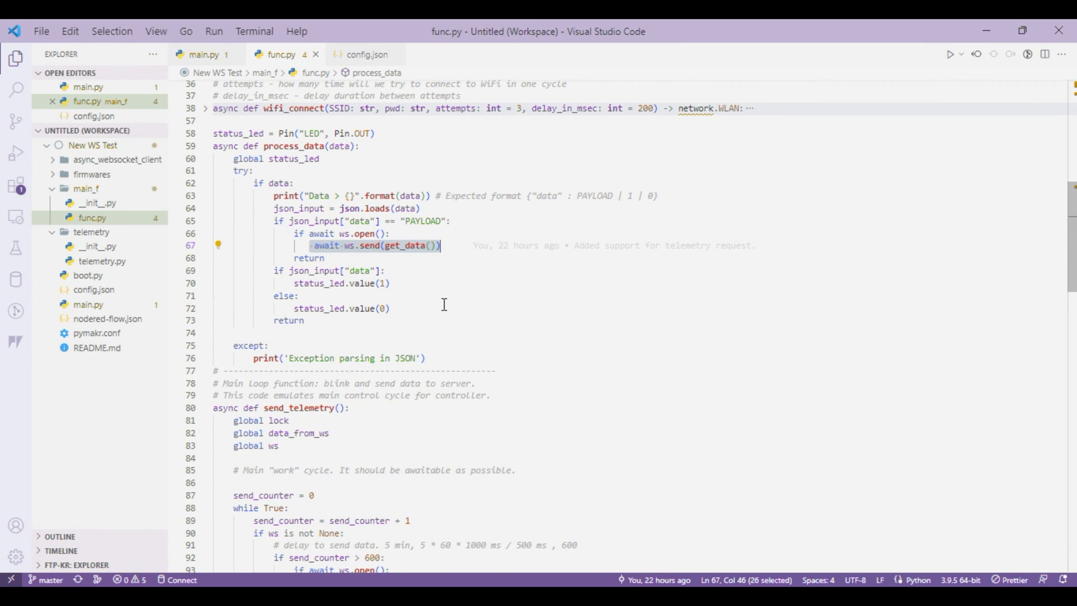
pyautogui.moveTo(299, 282)
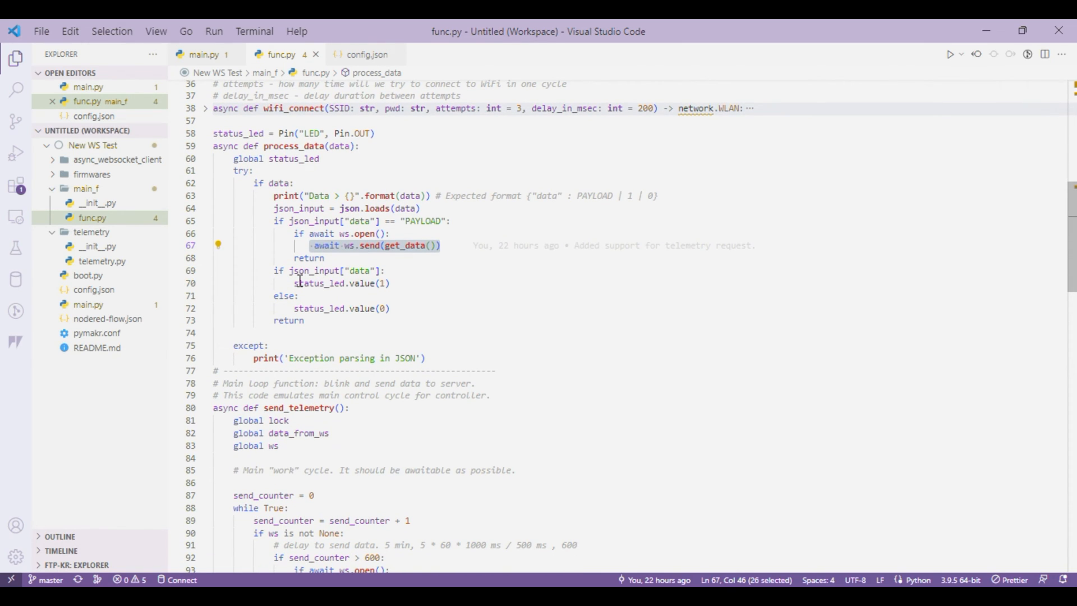
pyautogui.moveTo(321, 270)
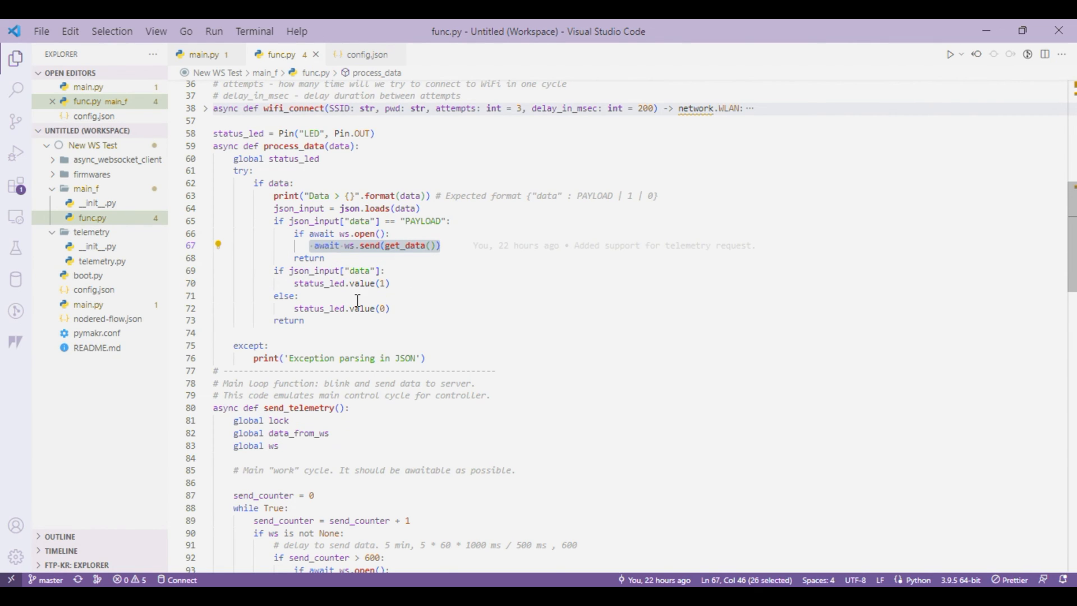
pyautogui.moveTo(397, 303)
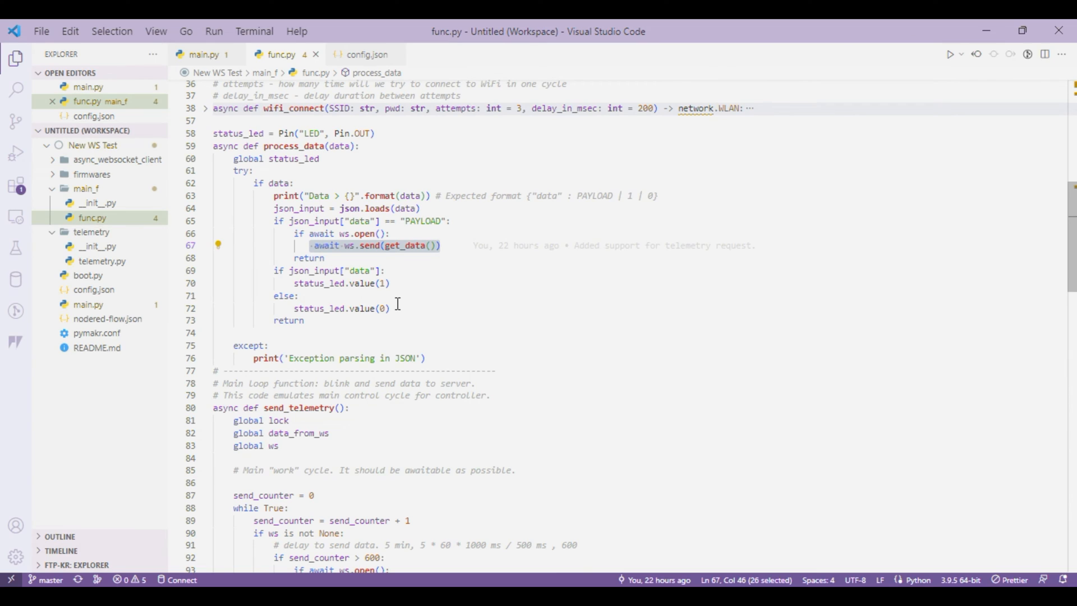
pyautogui.moveTo(395, 308)
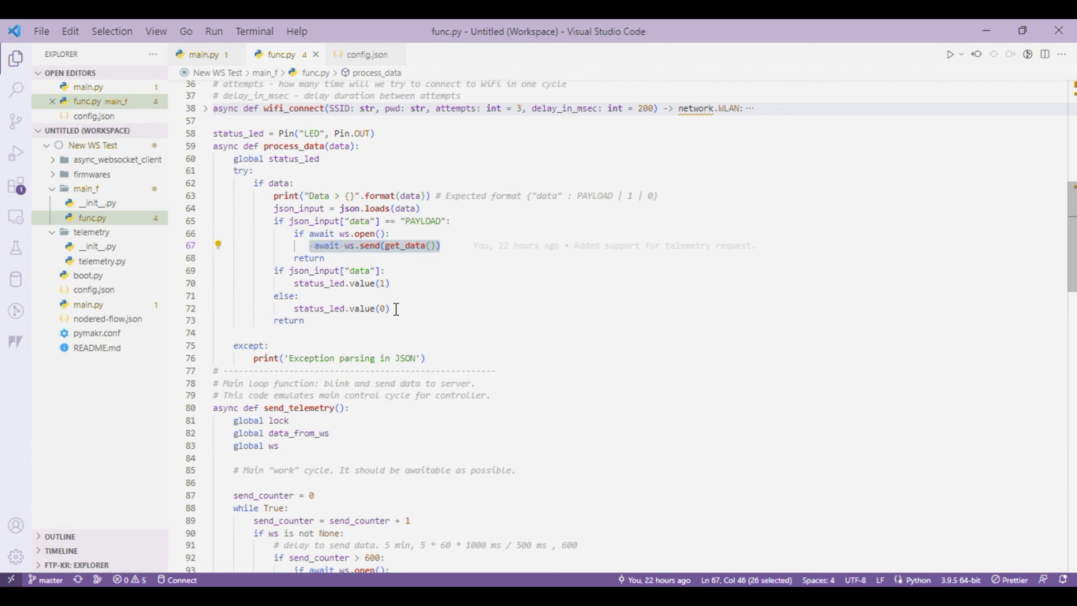
pyautogui.scroll(-3)
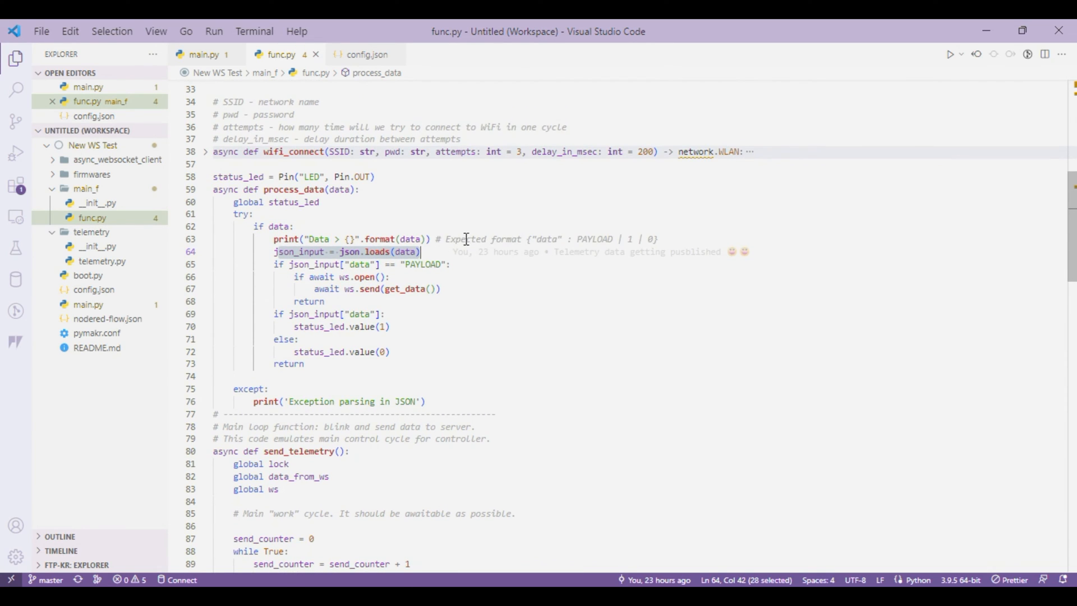
pyautogui.moveTo(407, 342)
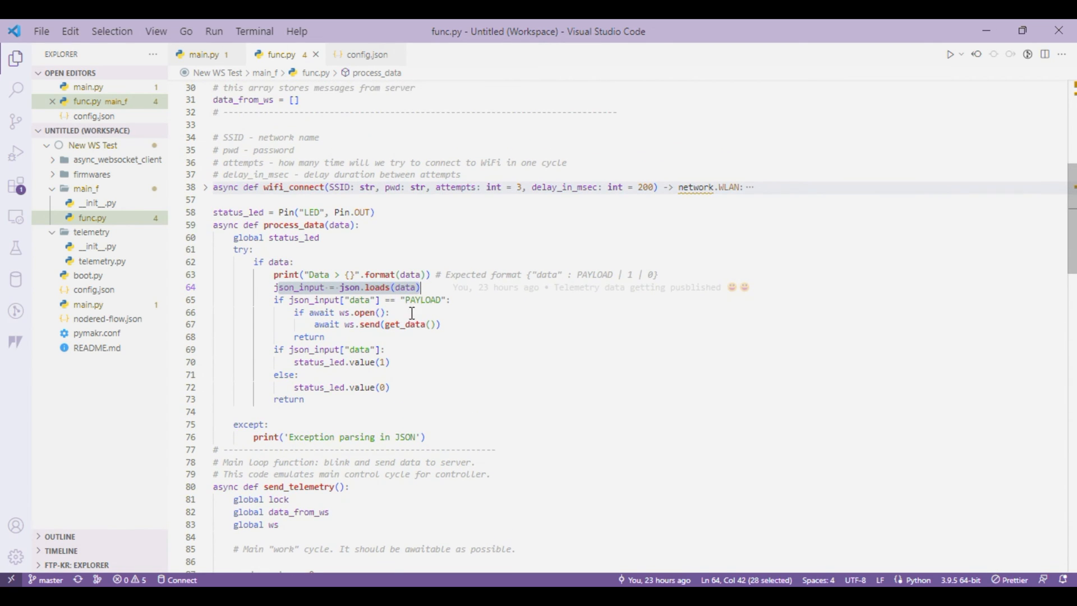
pyautogui.moveTo(327, 362)
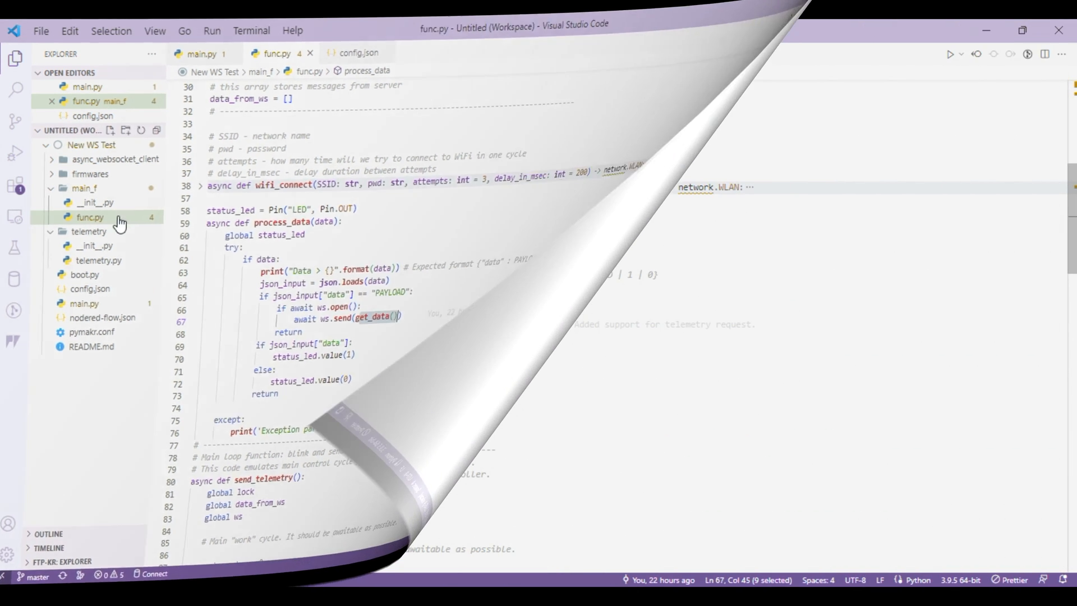
# Open telemetry.py and scroll through get_data to the ujson.dumps return
pyautogui.click(98, 260)
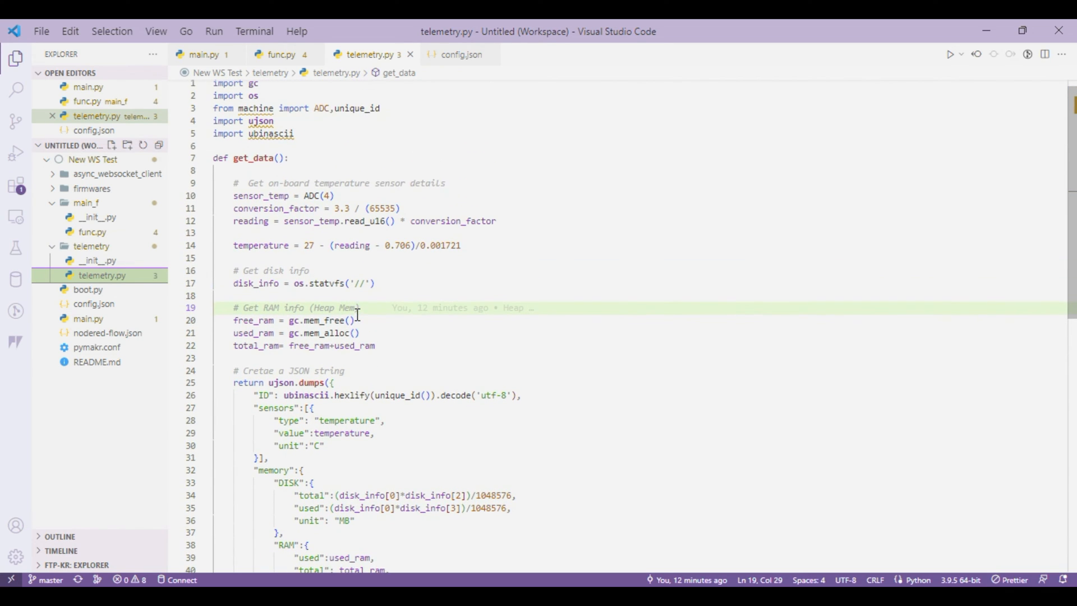
pyautogui.moveTo(340, 208)
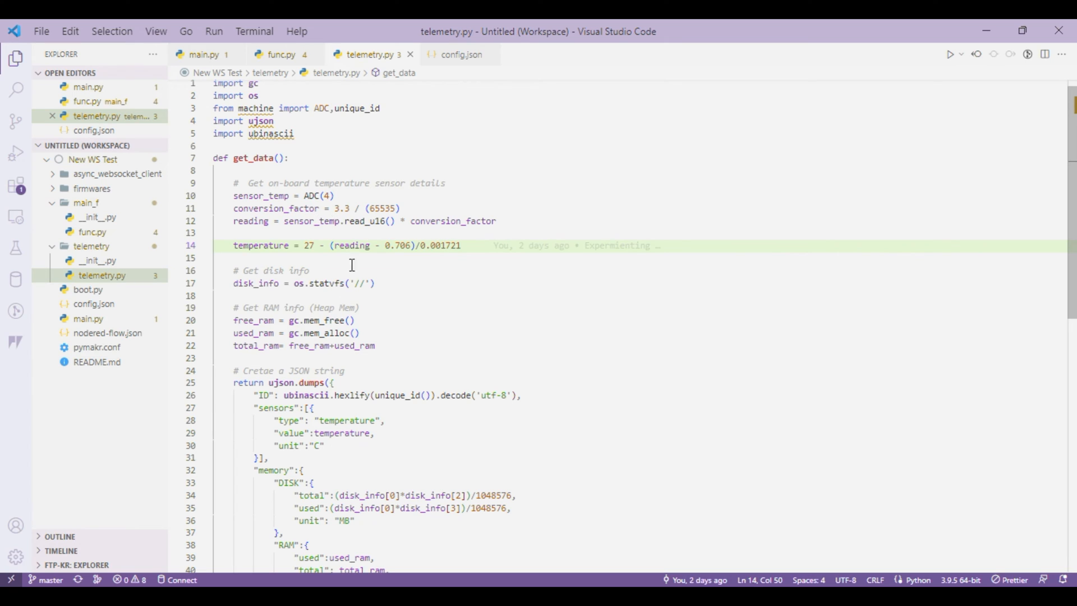
pyautogui.scroll(-3)
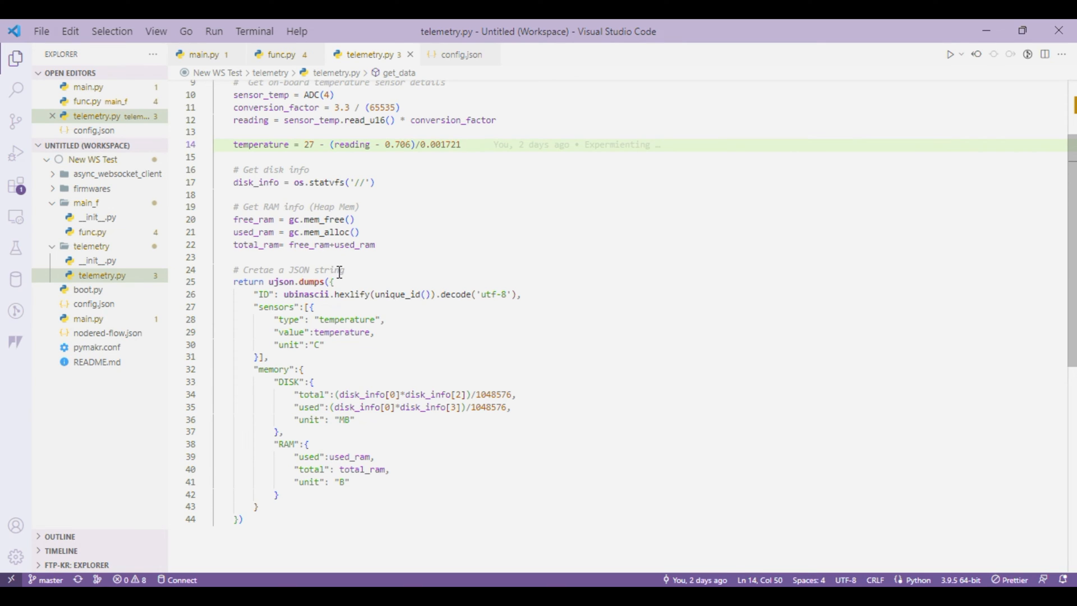
pyautogui.scroll(-3)
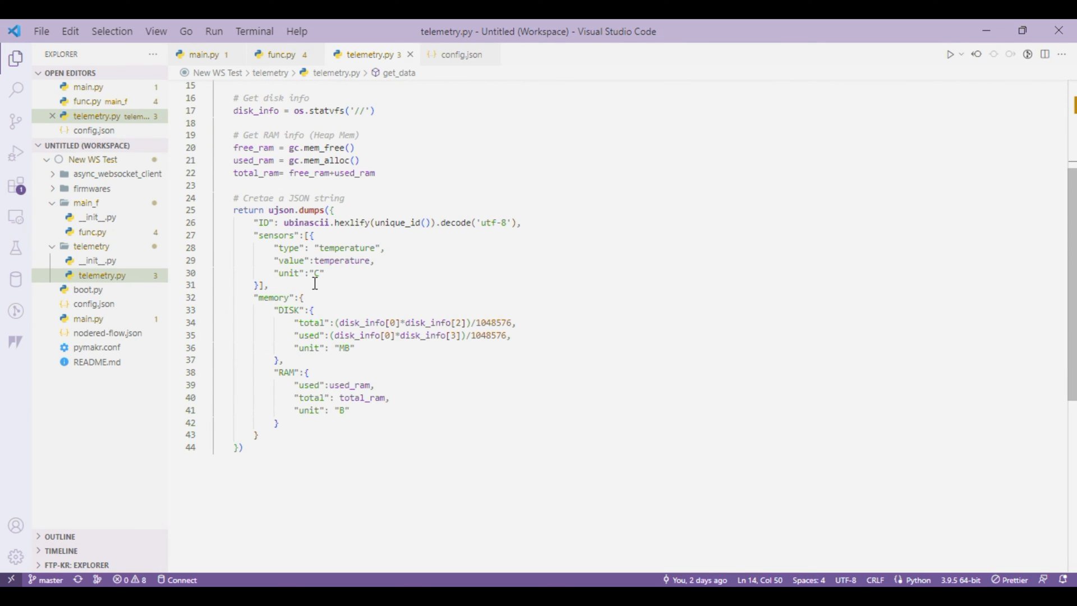
pyautogui.scroll(-3)
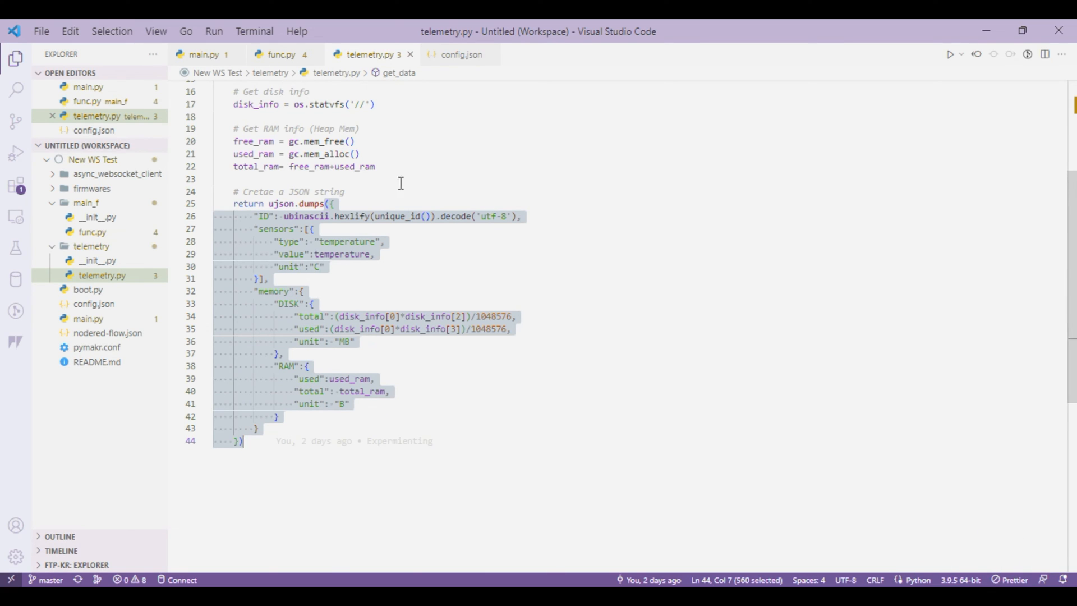
pyautogui.moveTo(616, 165)
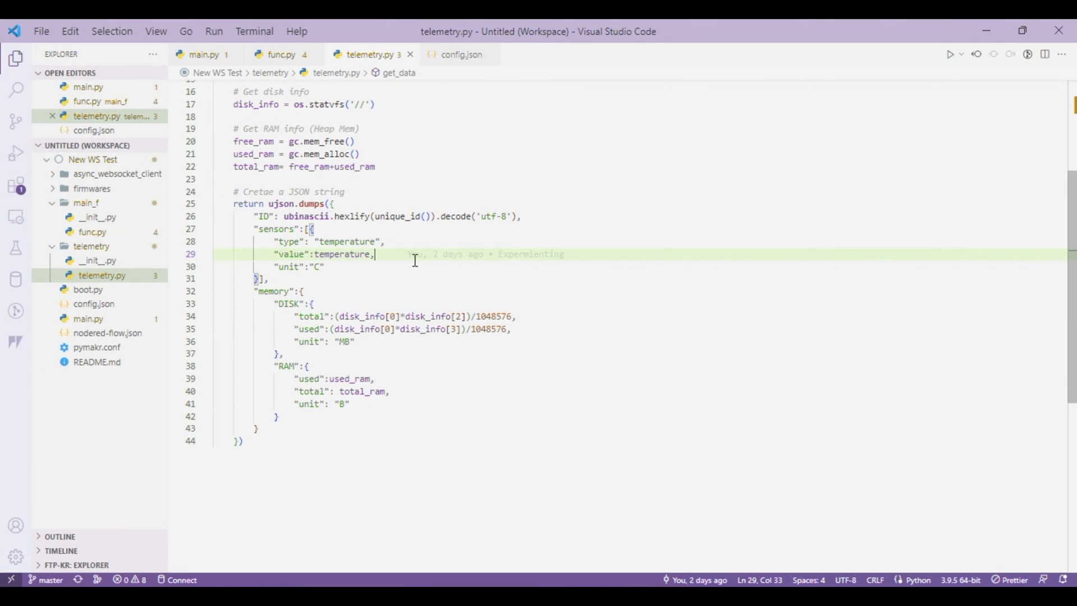
pyautogui.moveTo(260, 203)
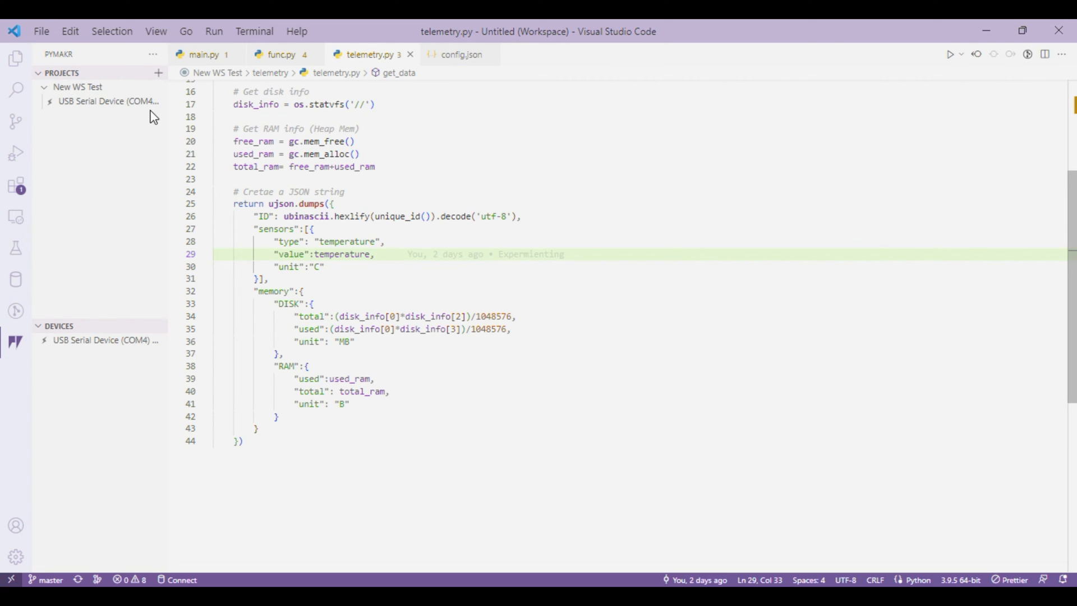
pyautogui.moveTo(141, 101)
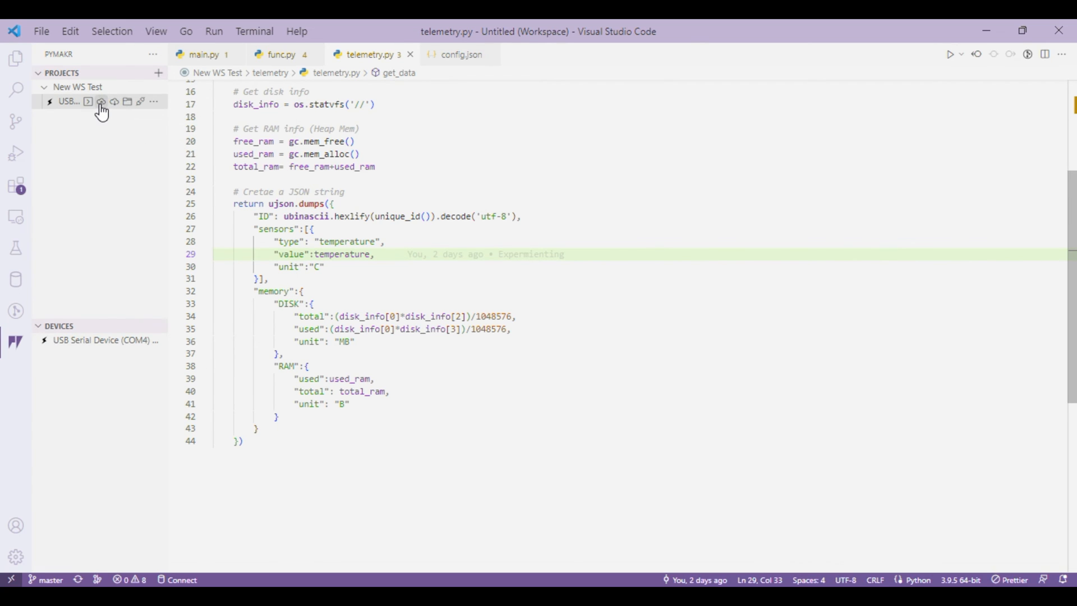
# Connect Pymakr to the Pico W board over USB
pyautogui.click(101, 101)
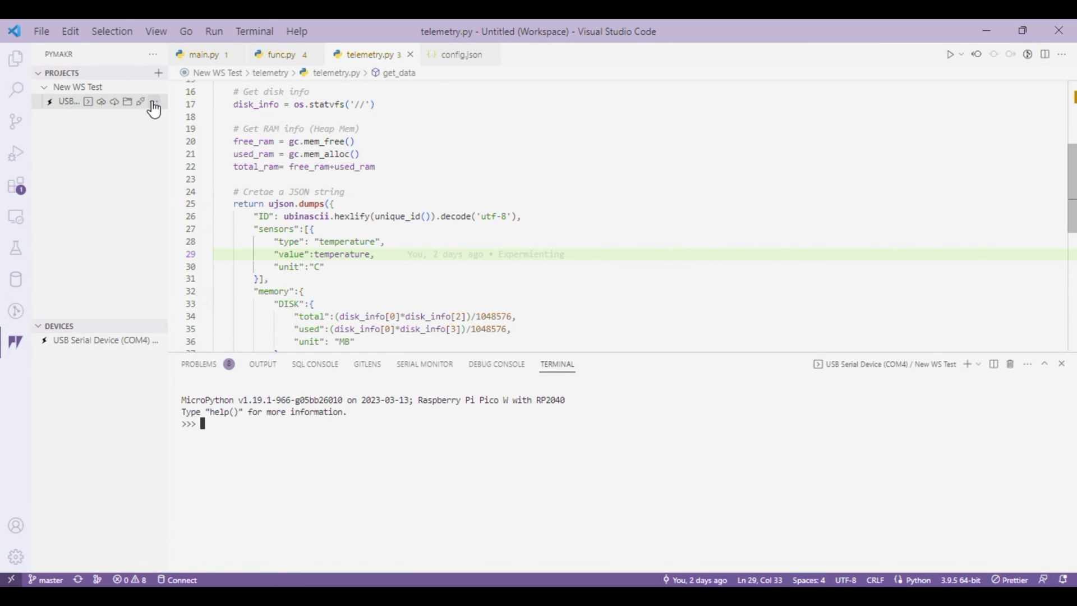
# Run the project code on the Pico W and open config.json
pyautogui.click(154, 101)
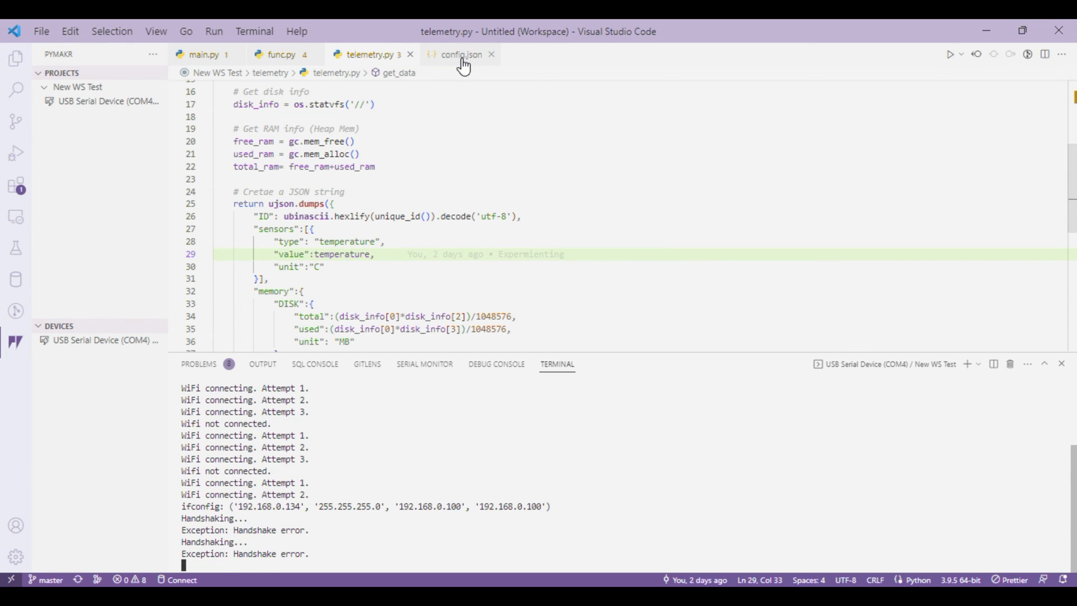
pyautogui.click(459, 55)
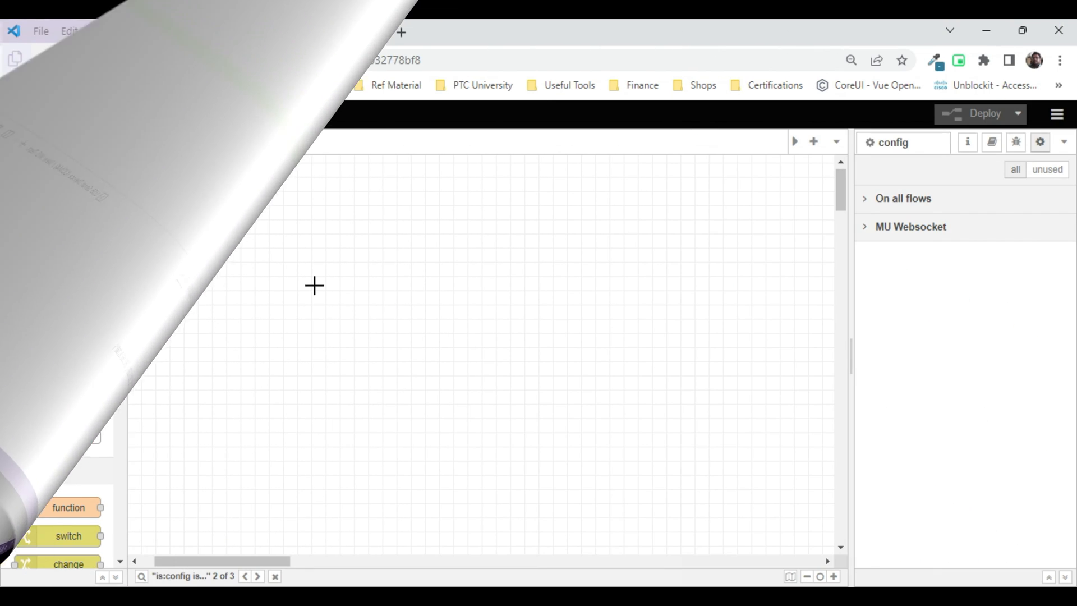
# Quick-add debug, websocket out and inject nodes to the MU Websocket flow
pyautogui.click(315, 268)
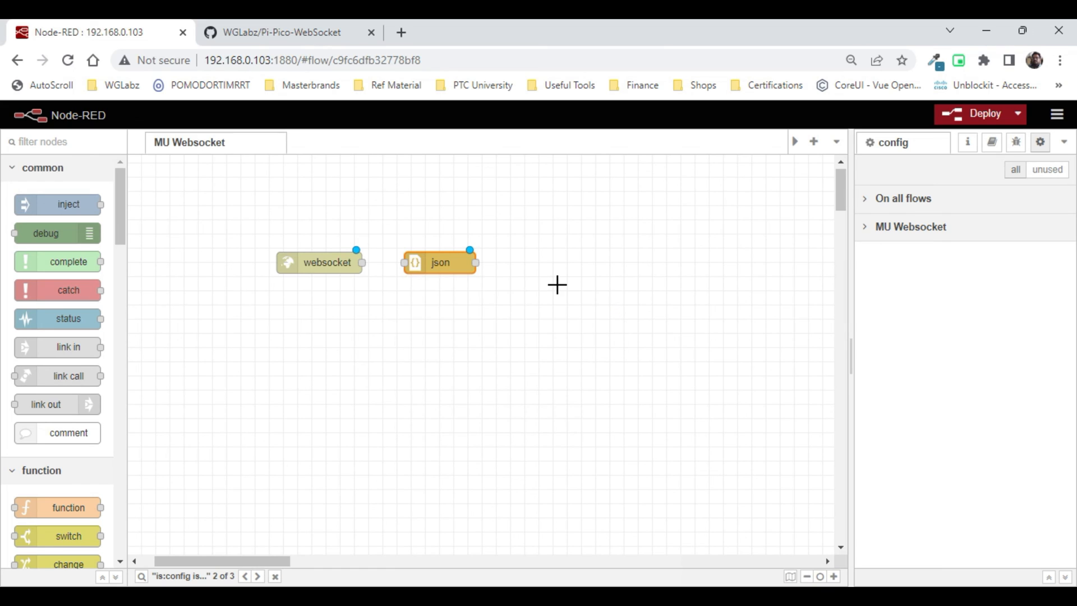
pyautogui.write('deb')
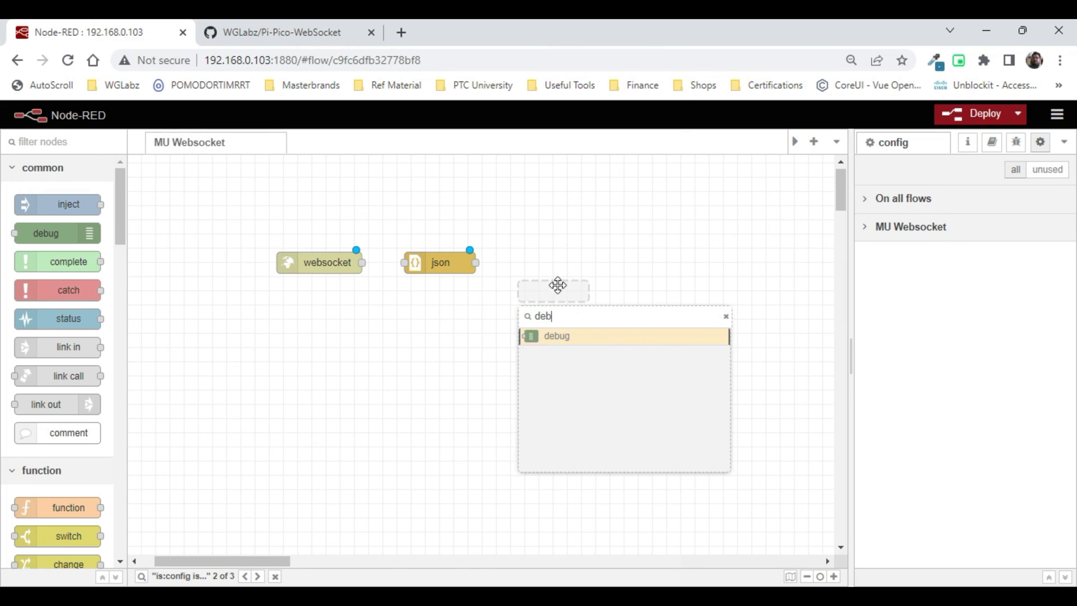
pyautogui.click(556, 336)
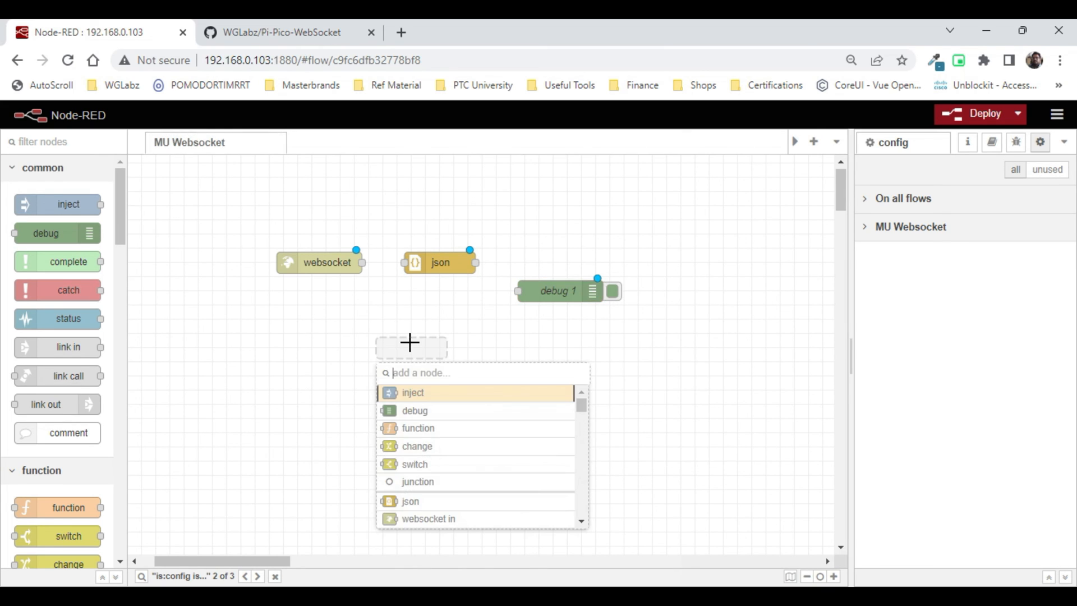
pyautogui.write('wwe')
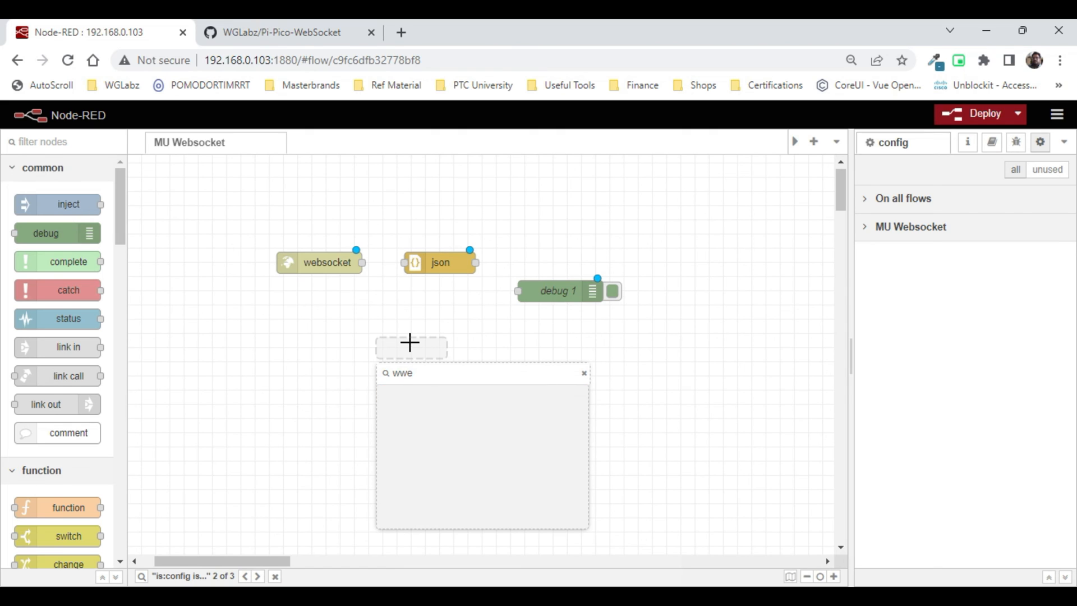
pyautogui.write('w')
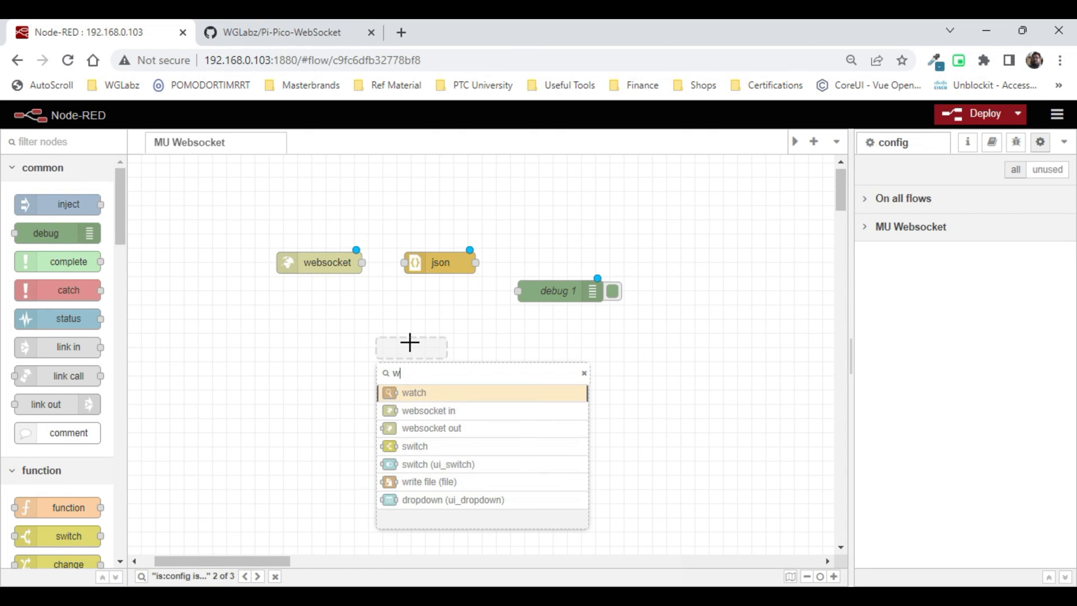
pyautogui.write('e')
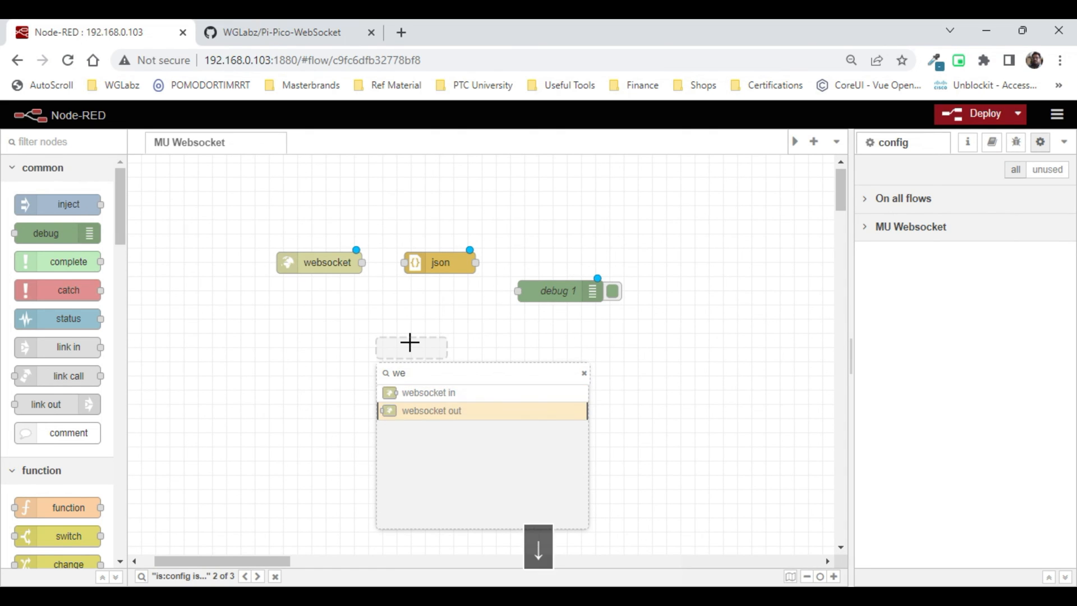
pyautogui.click(432, 410)
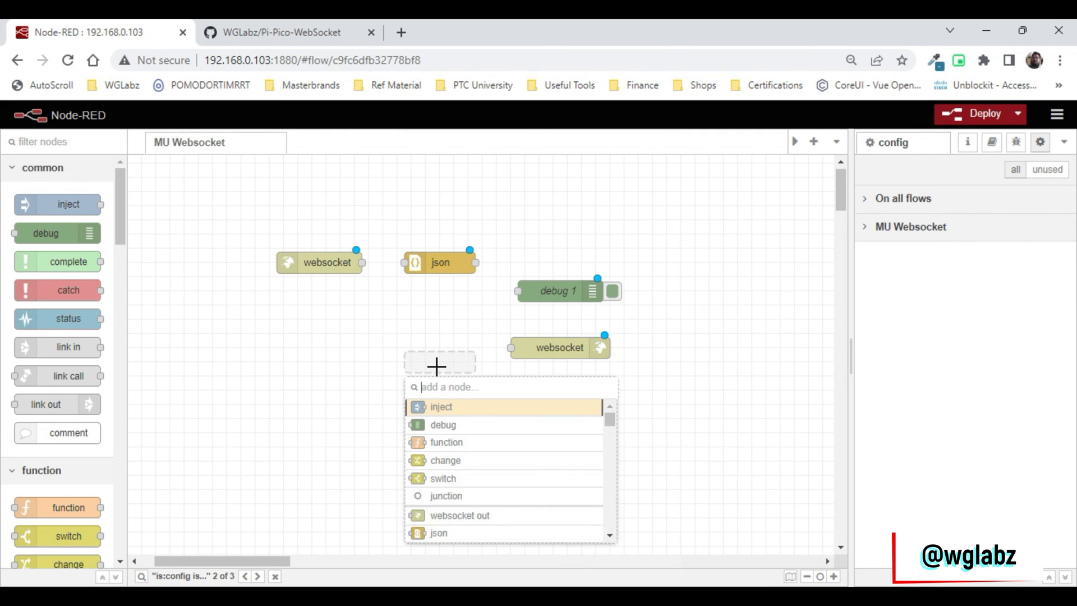
pyautogui.click(441, 406)
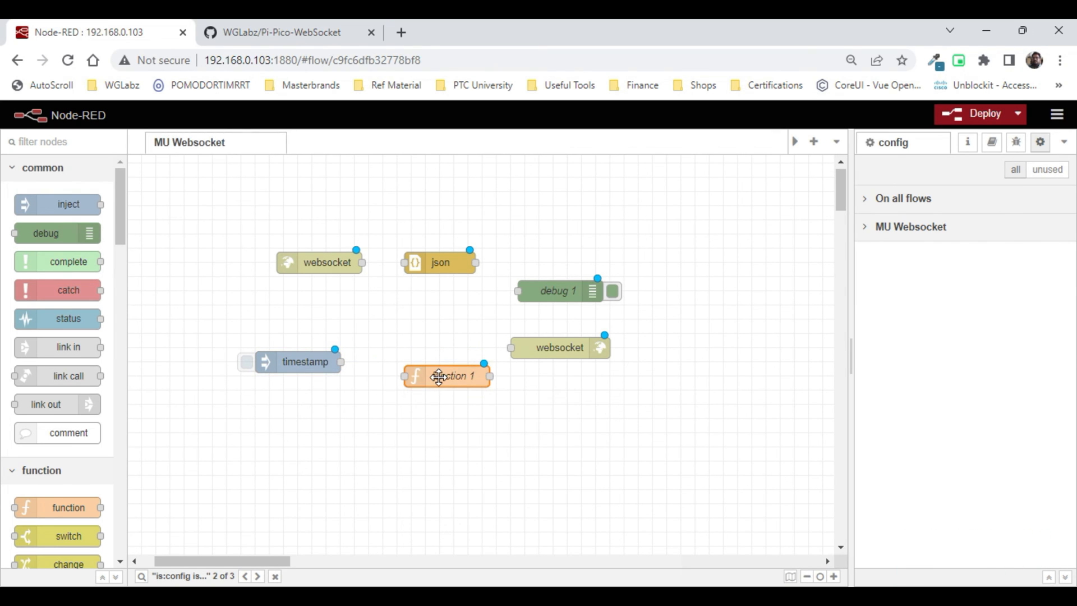
# Give function 1 the code msg.payload = {data: 0} and confirm
pyautogui.doubleClick(446, 376)
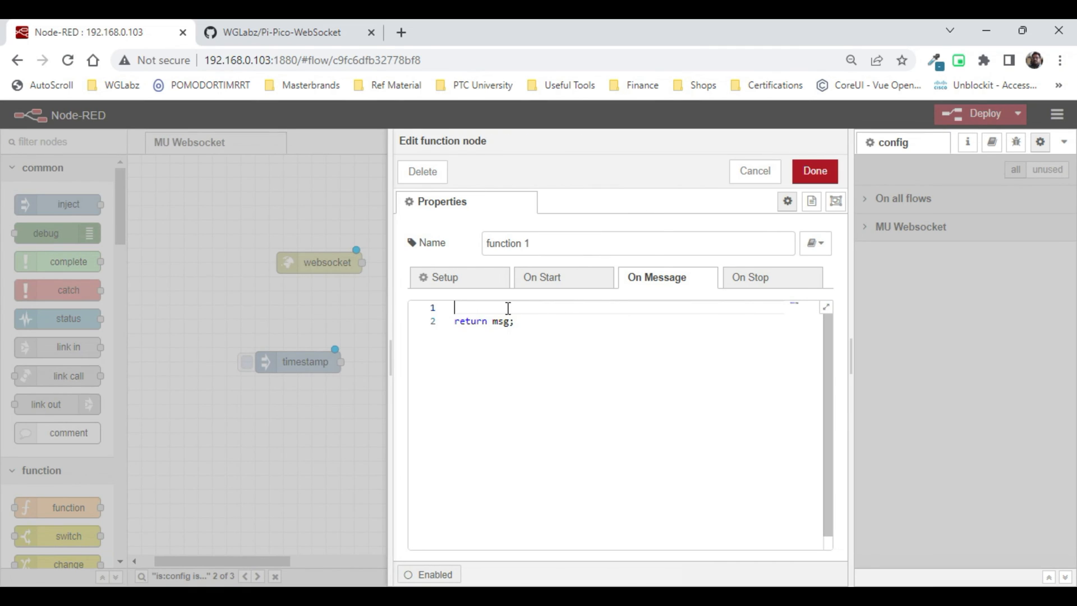
pyautogui.write('msg.')
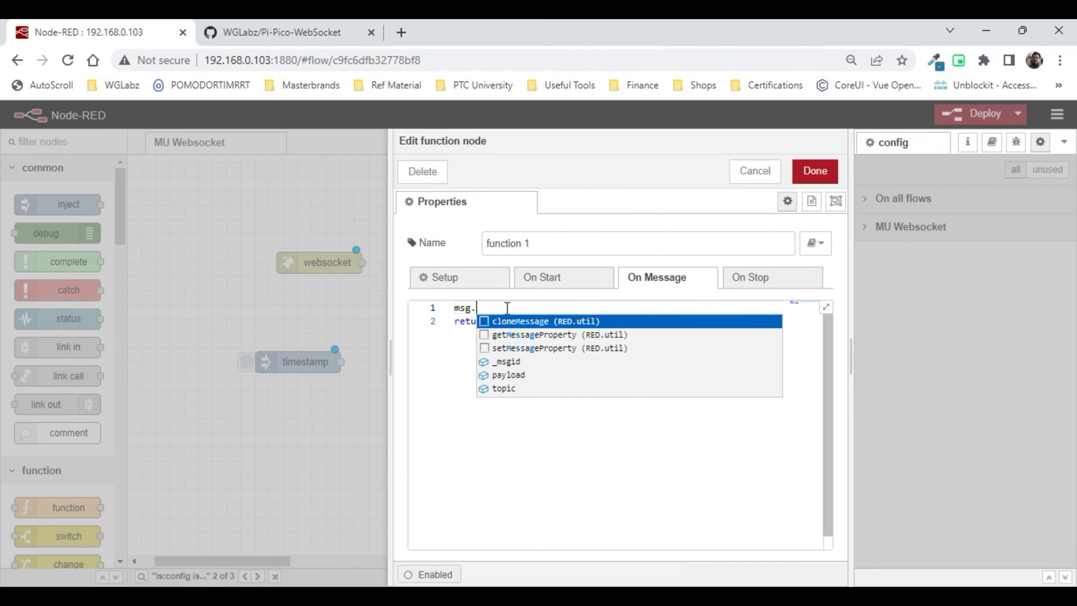
pyautogui.write('payload =')
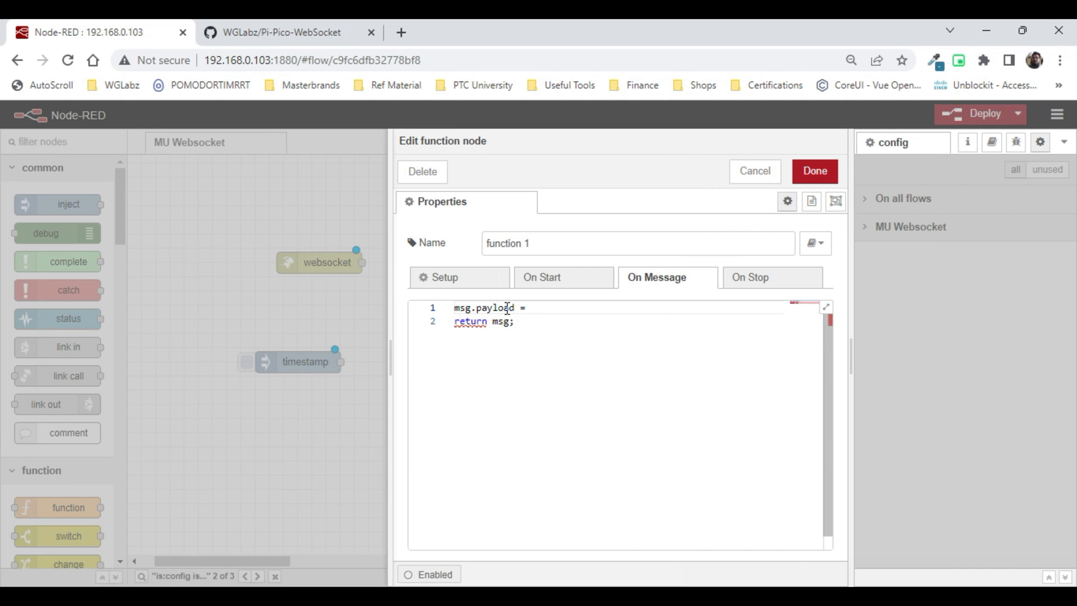
pyautogui.write('{data}')
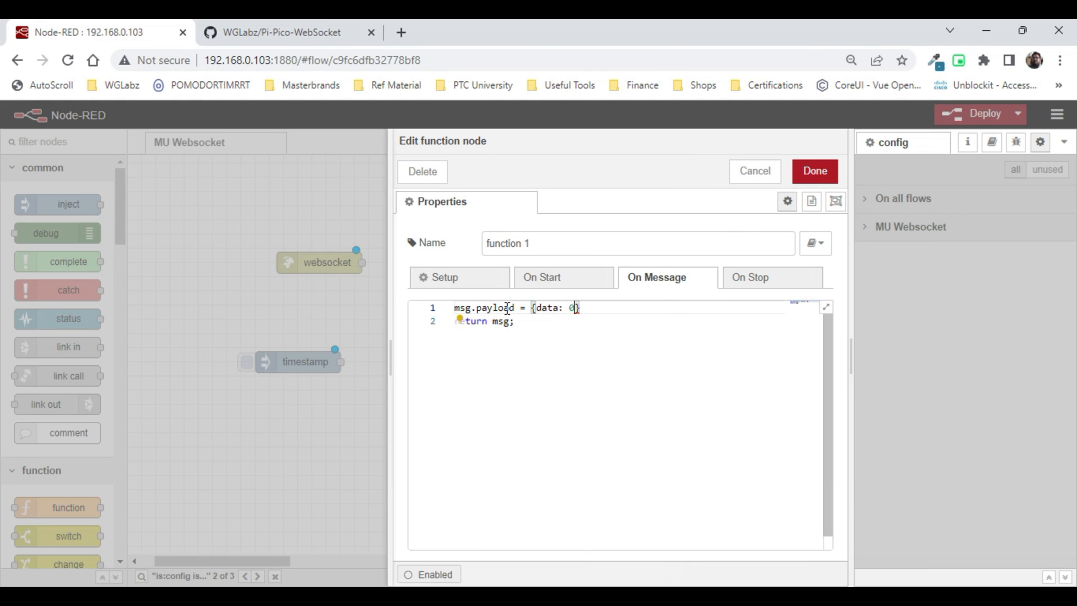
pyautogui.click(814, 171)
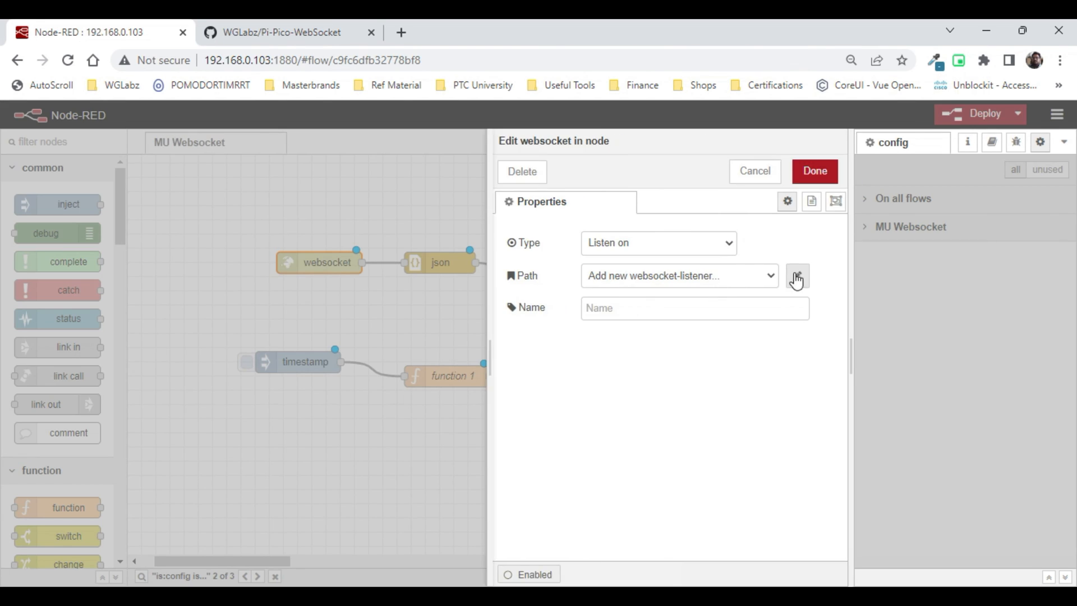
# Add the /test/esp32 listener path, confirm the Payload function, and deploy
pyautogui.click(680, 275)
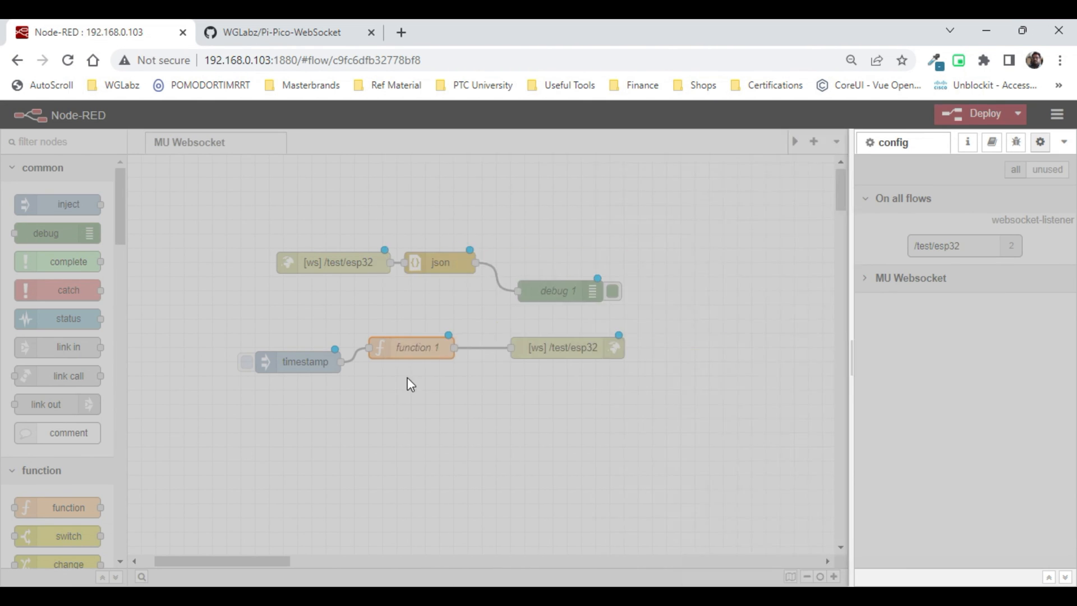
pyautogui.doubleClick(415, 347)
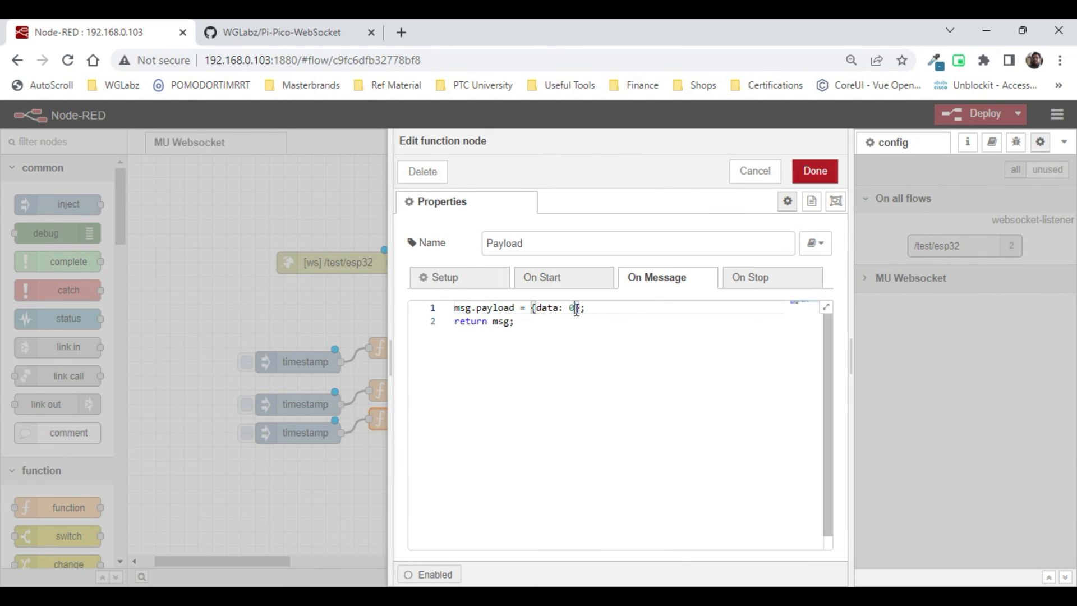
pyautogui.click(814, 171)
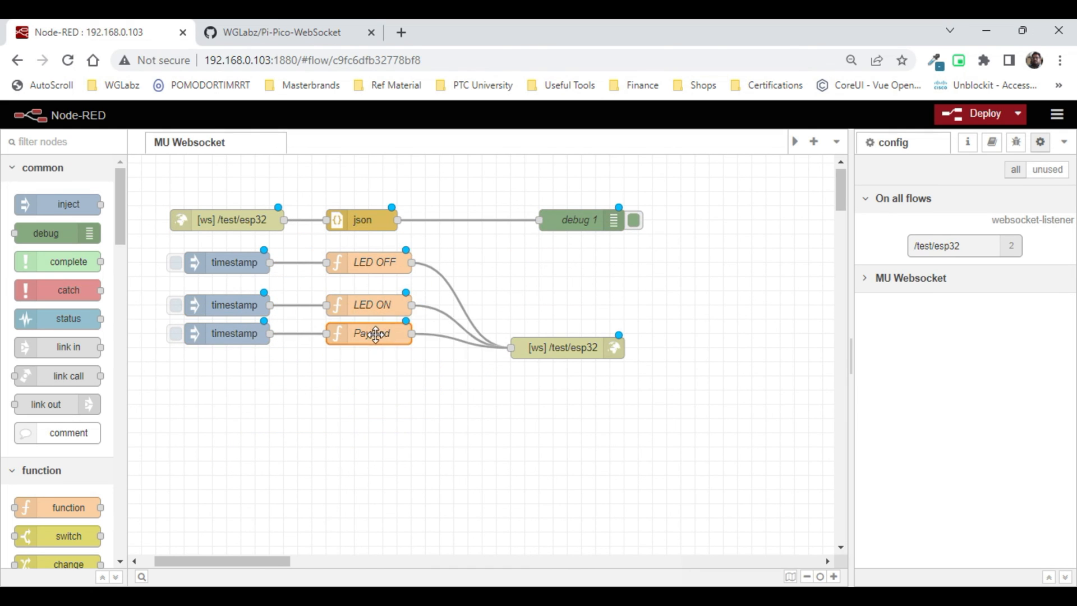
pyautogui.click(978, 114)
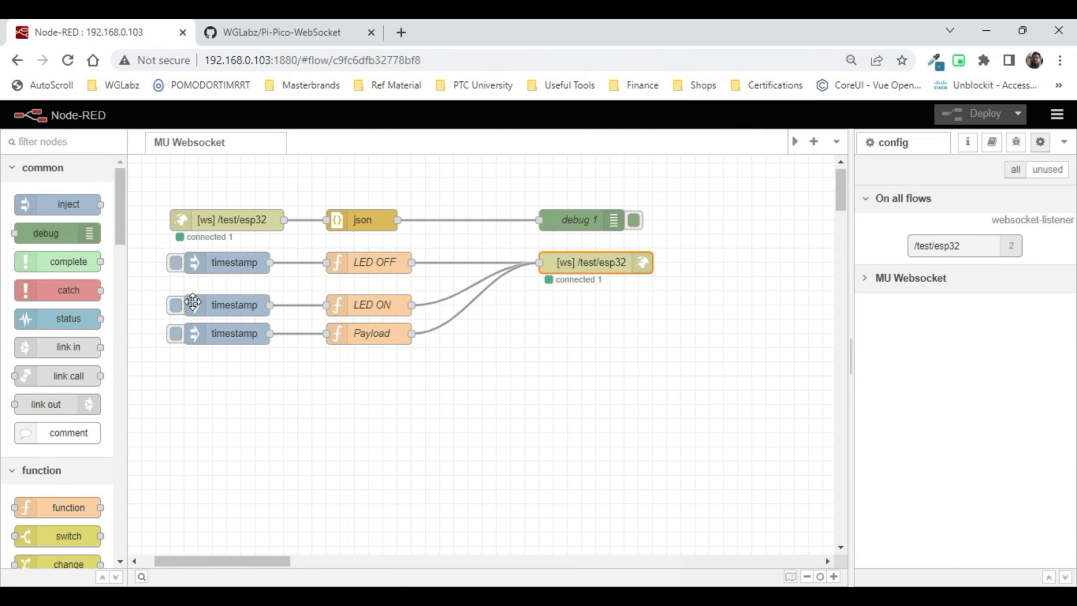
# Trigger the LED ON inject node to send its message to the Pico W
pyautogui.click(176, 305)
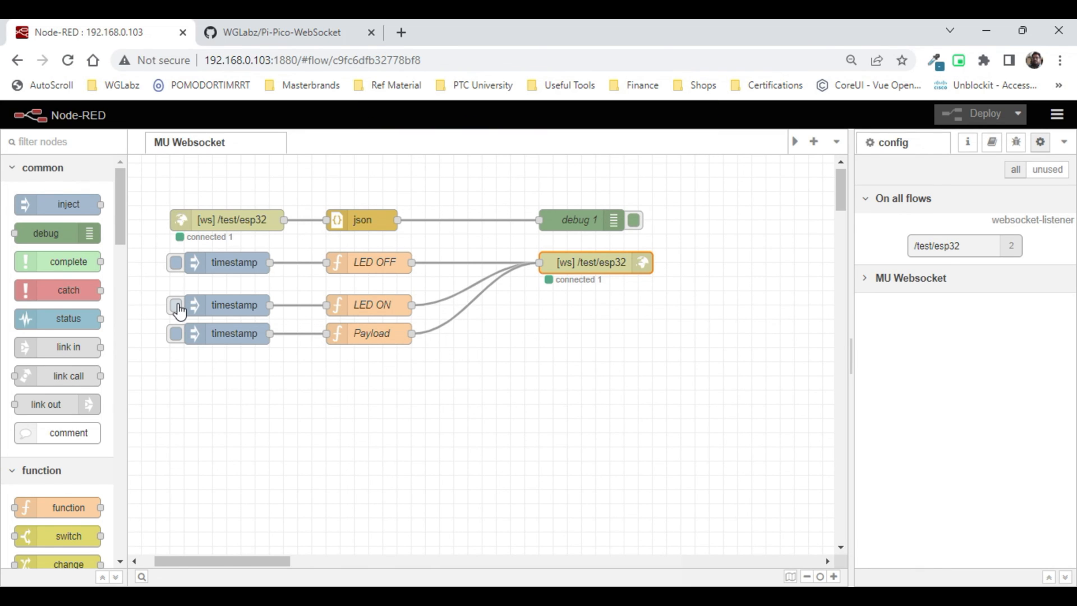
pyautogui.press('Tab')
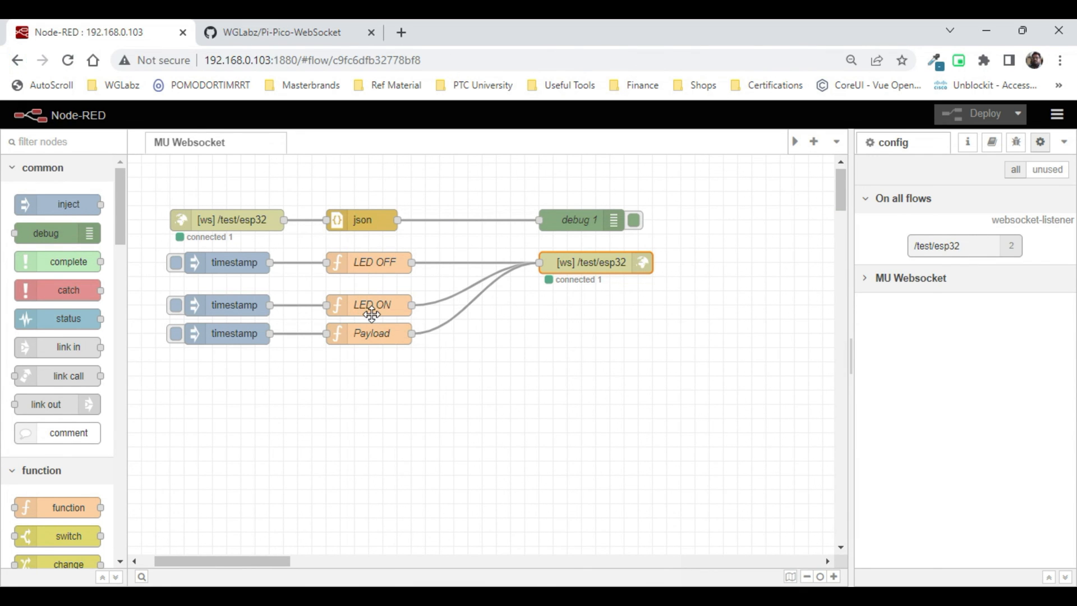
# Inspect the LED OFF and Payload function nodes' settings without changing them
pyautogui.doubleClick(371, 305)
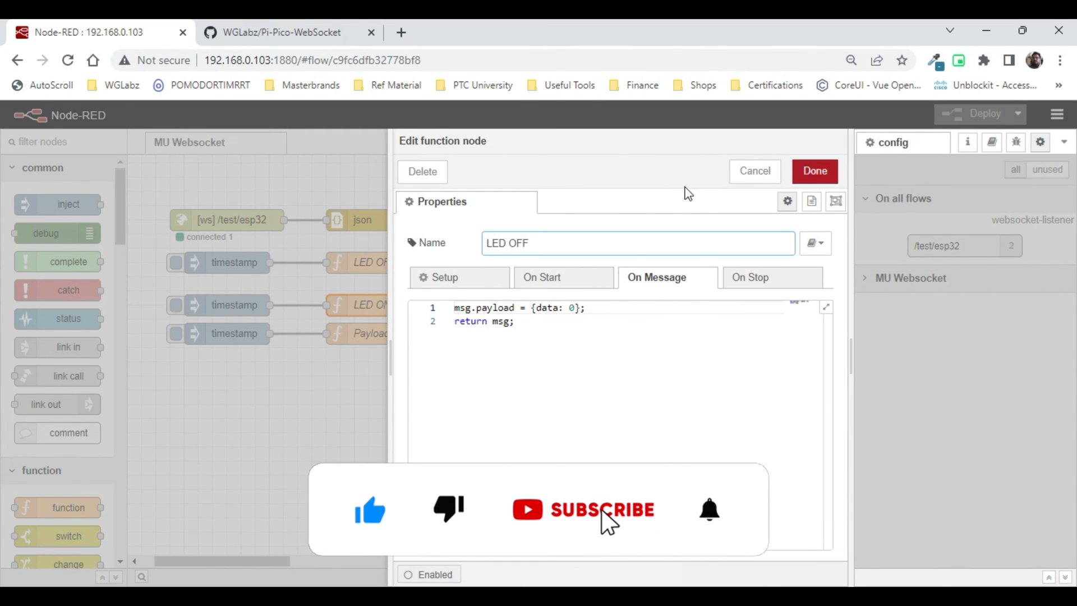
pyautogui.click(814, 171)
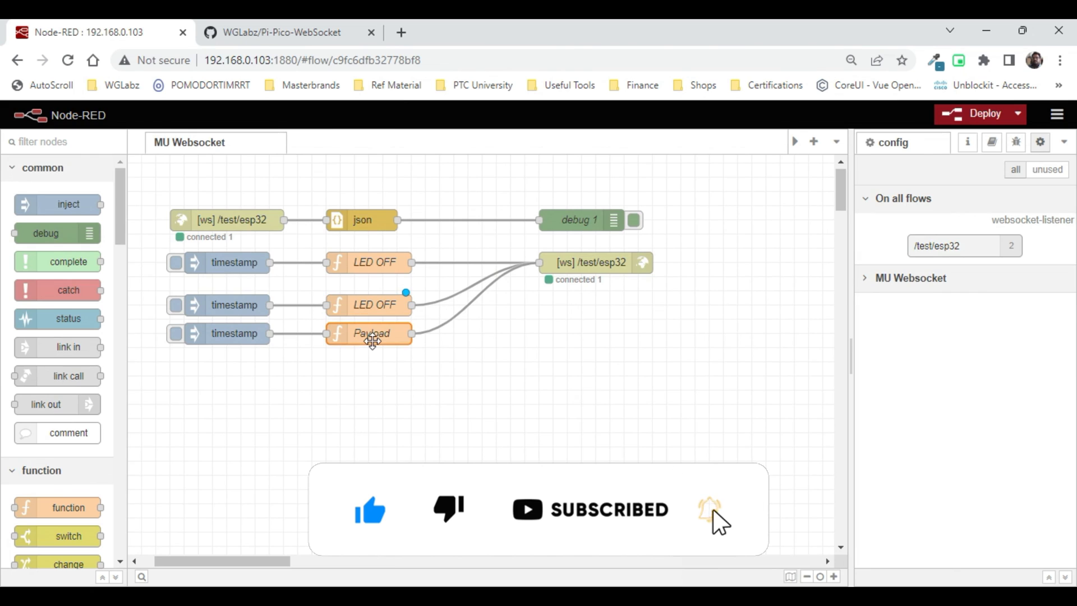
pyautogui.doubleClick(370, 333)
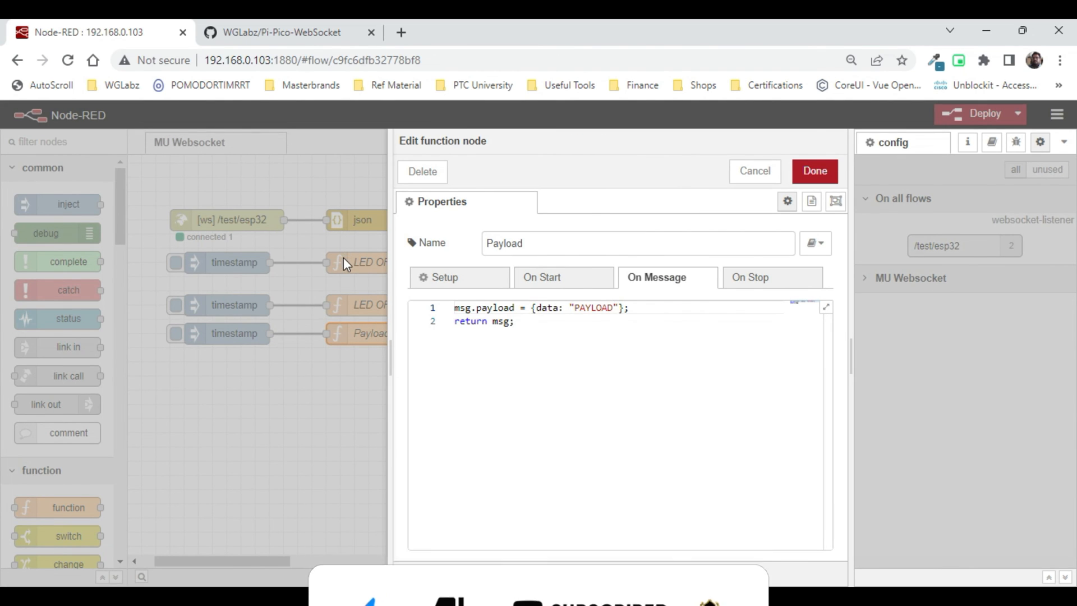
pyautogui.click(815, 171)
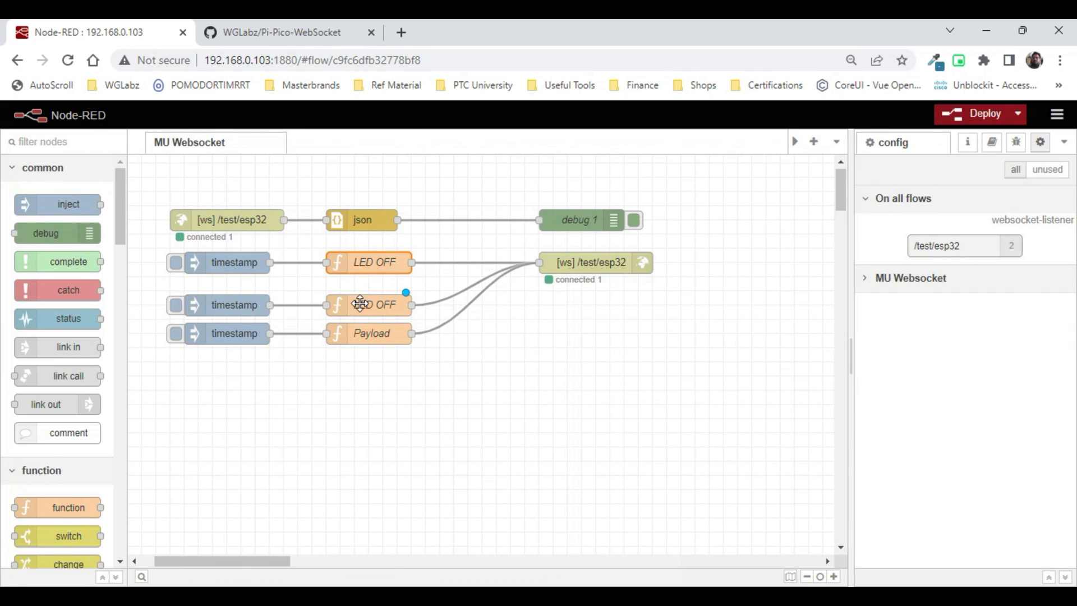
# Make the duplicated LED OFF function an LED ON function sending data 1
pyautogui.doubleClick(376, 304)
pyautogui.write('LED ON')
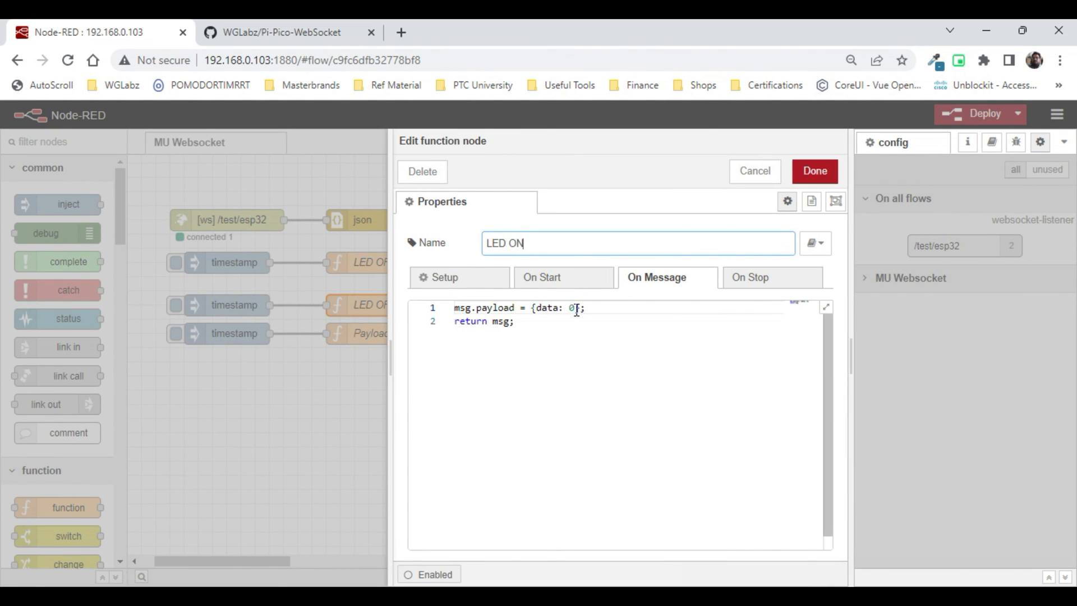
pyautogui.write('1')
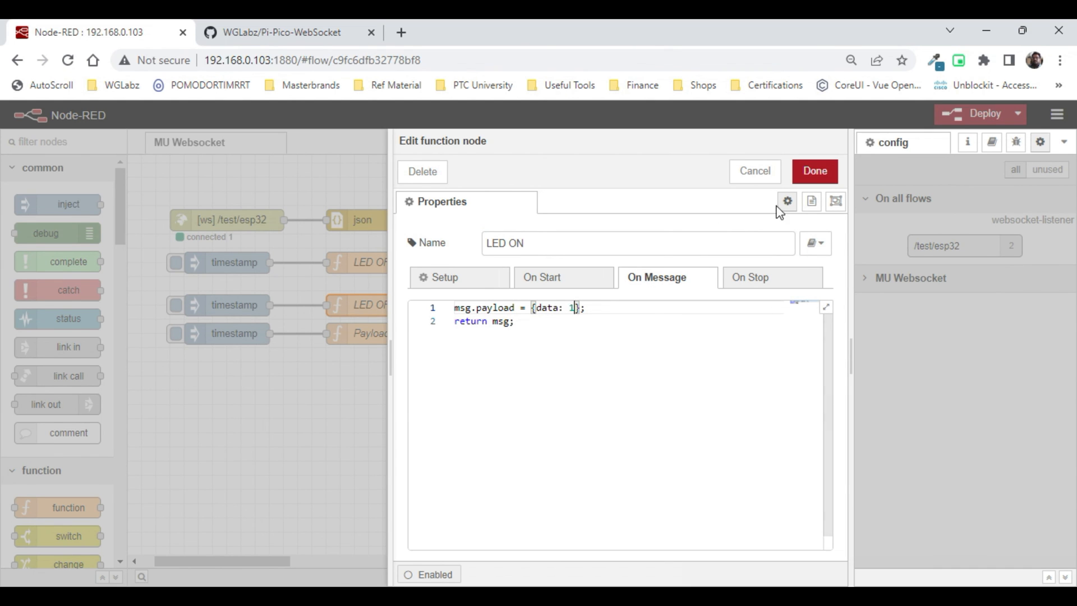
pyautogui.click(814, 171)
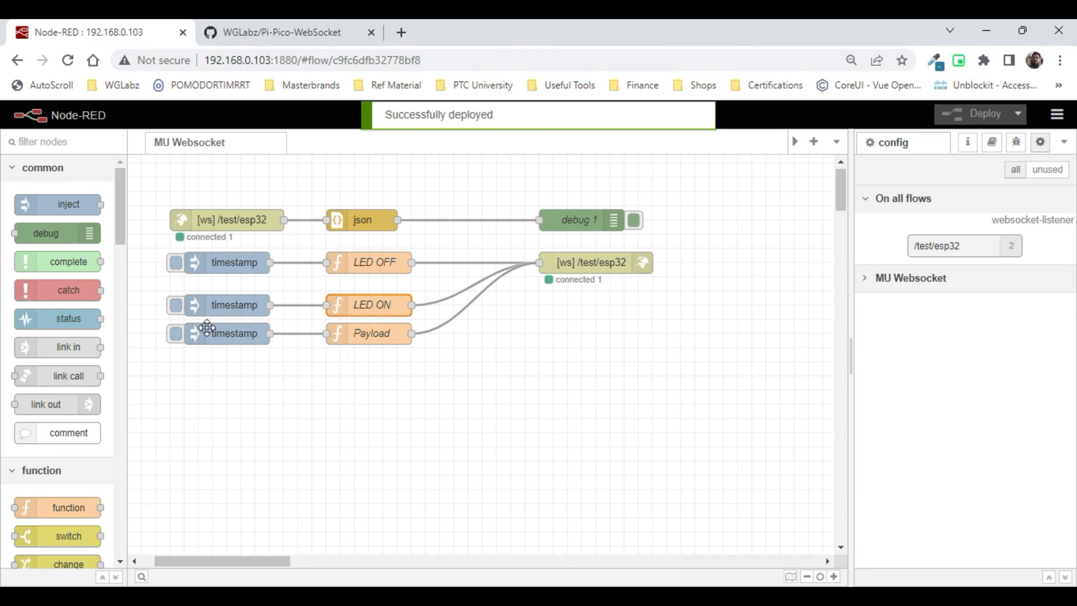
# Trigger the LED ON inject node to light the Pico W LED, then show the debug panel
pyautogui.click(176, 305)
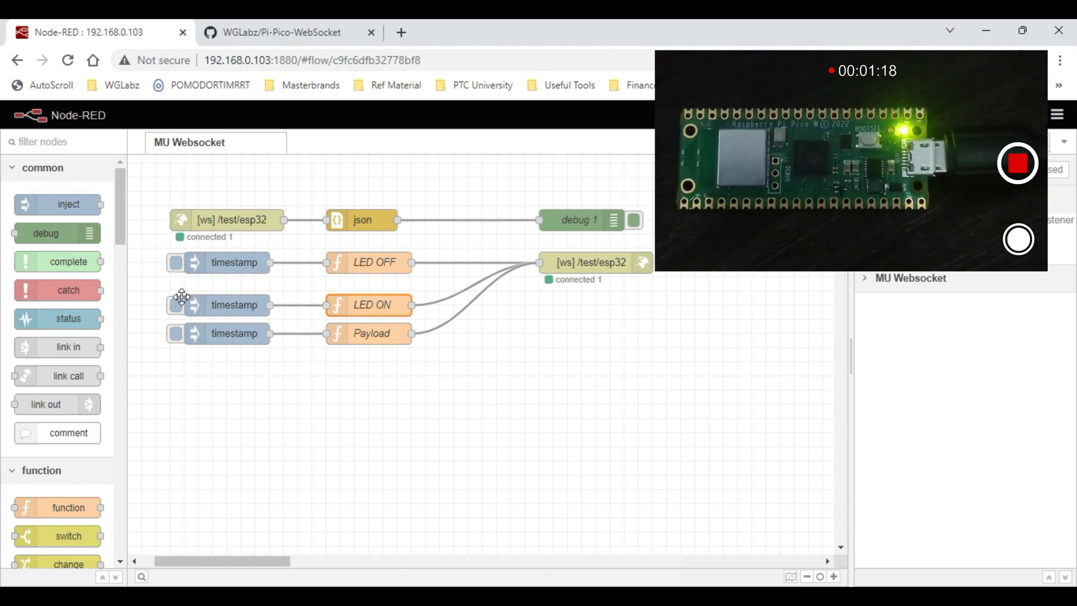
pyautogui.moveTo(178, 273)
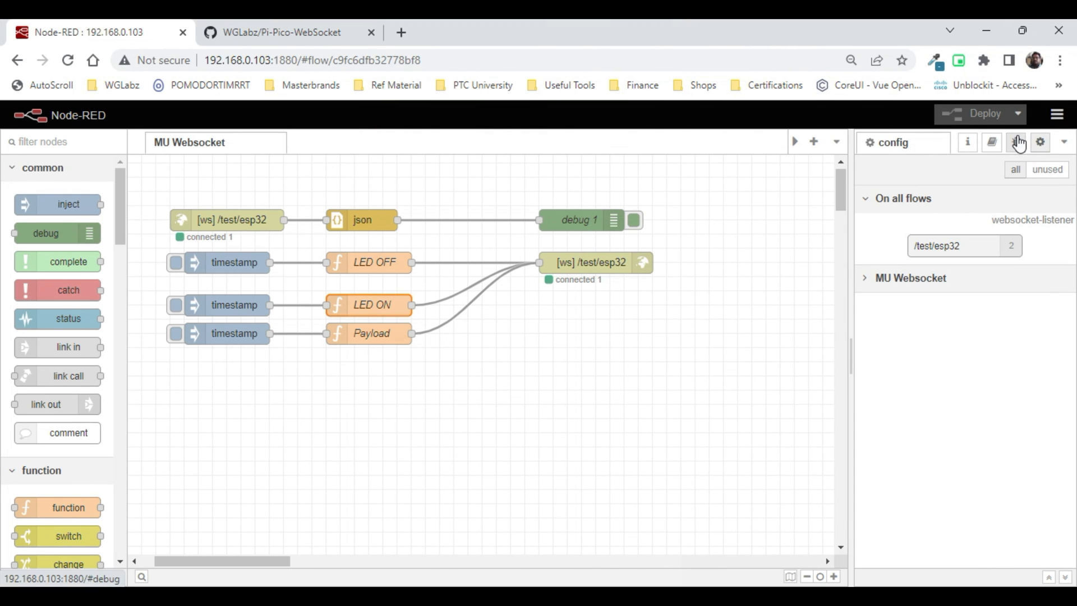
pyautogui.click(1015, 142)
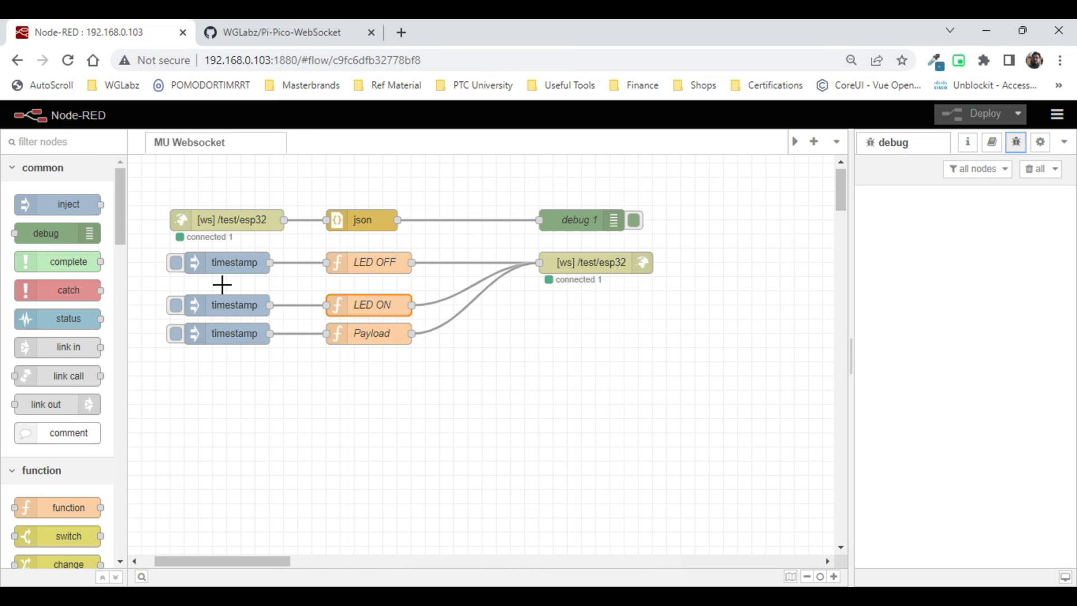
pyautogui.moveTo(174, 343)
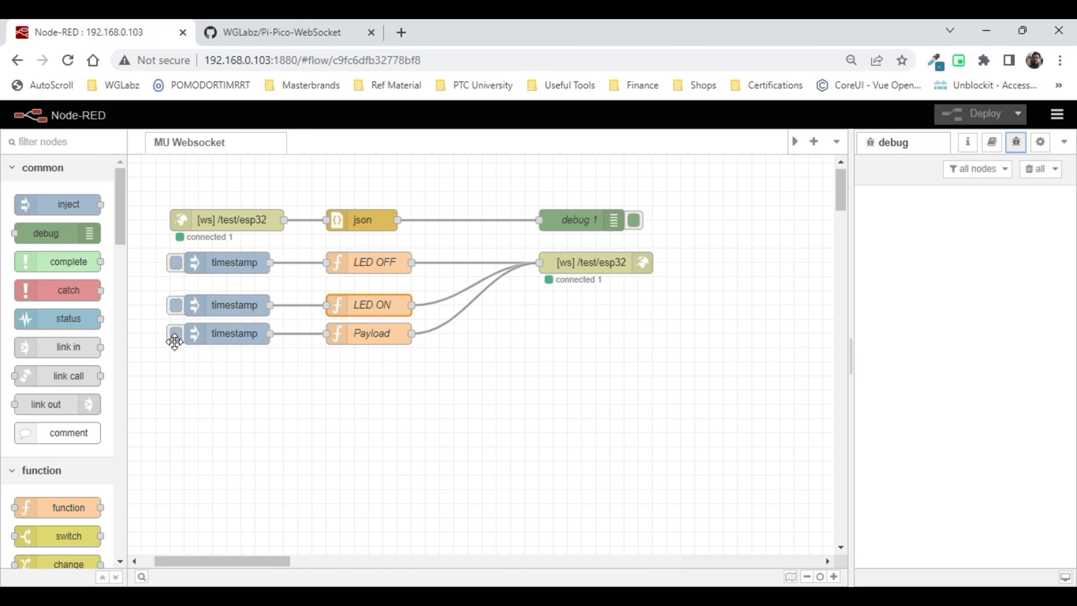
# Trigger Payload and expand the debug message's sensors, memory and DISK entries to show 27.51254 C
pyautogui.click(175, 333)
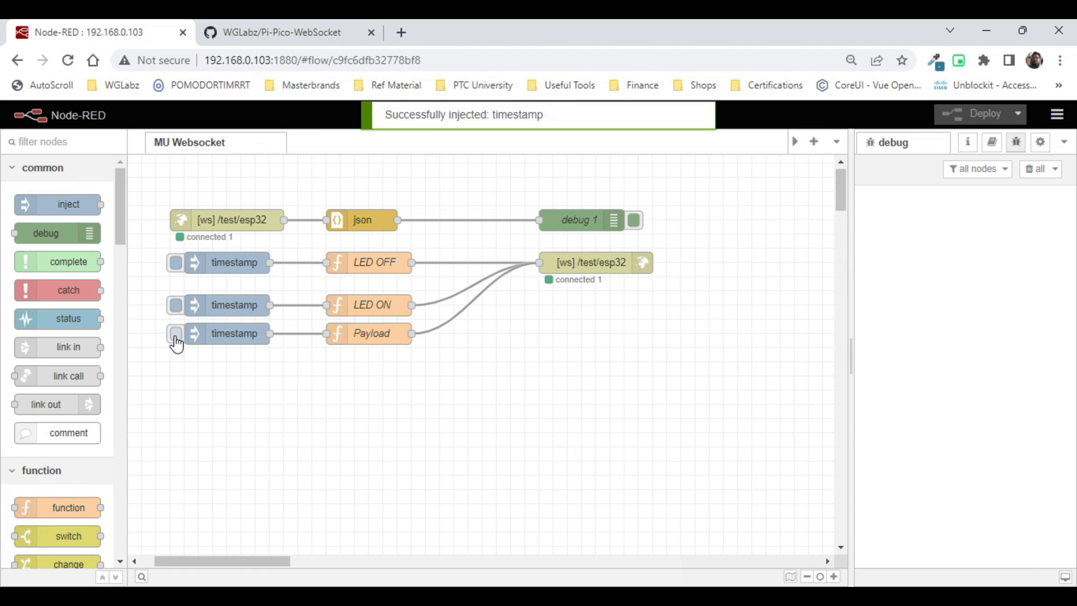
pyautogui.click(176, 333)
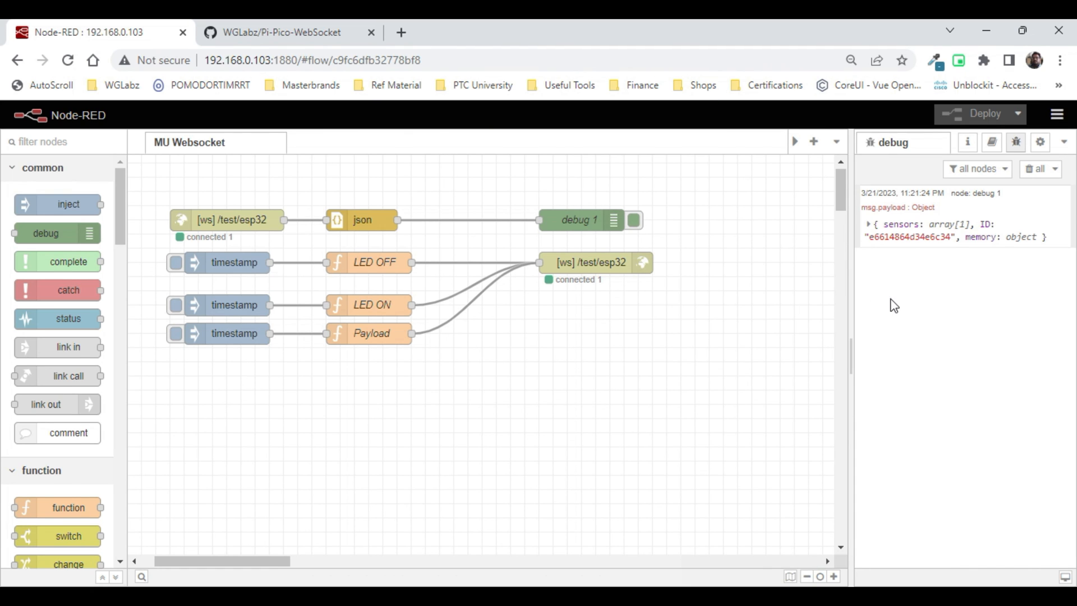
pyautogui.click(868, 223)
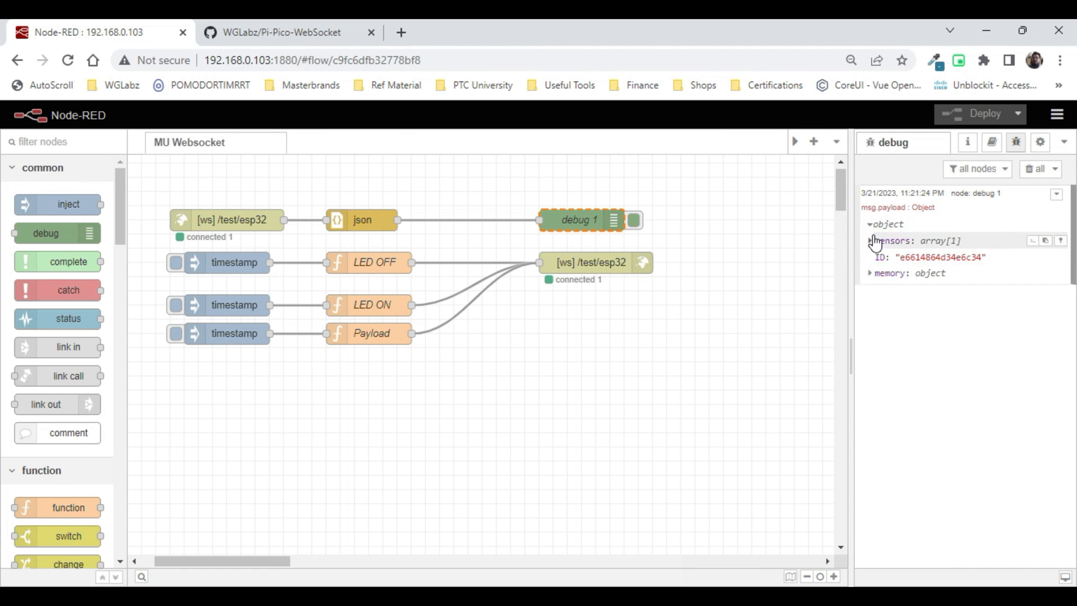
pyautogui.click(873, 240)
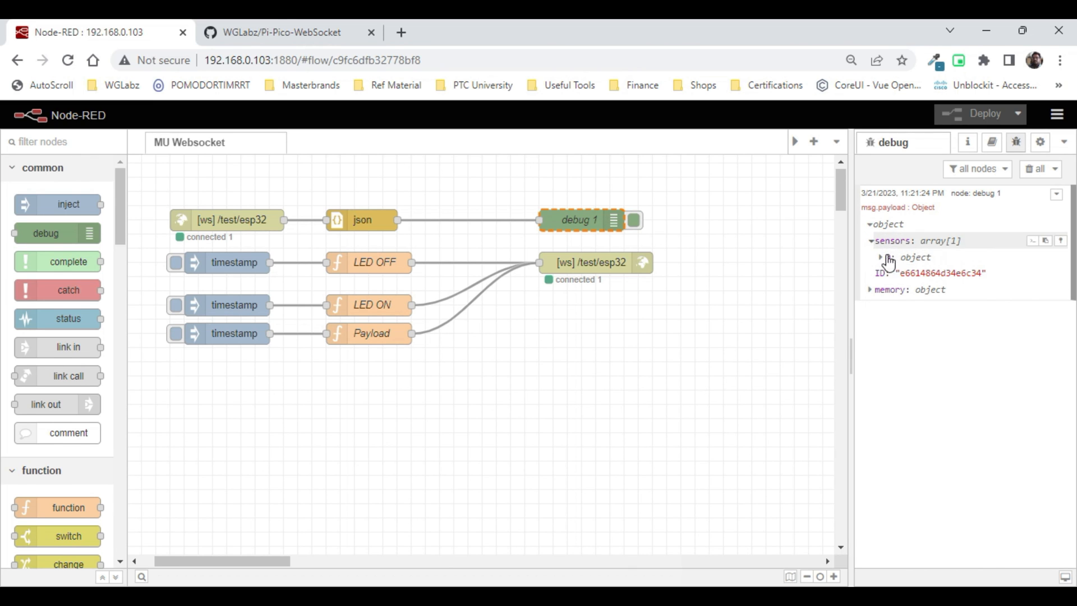
pyautogui.click(881, 257)
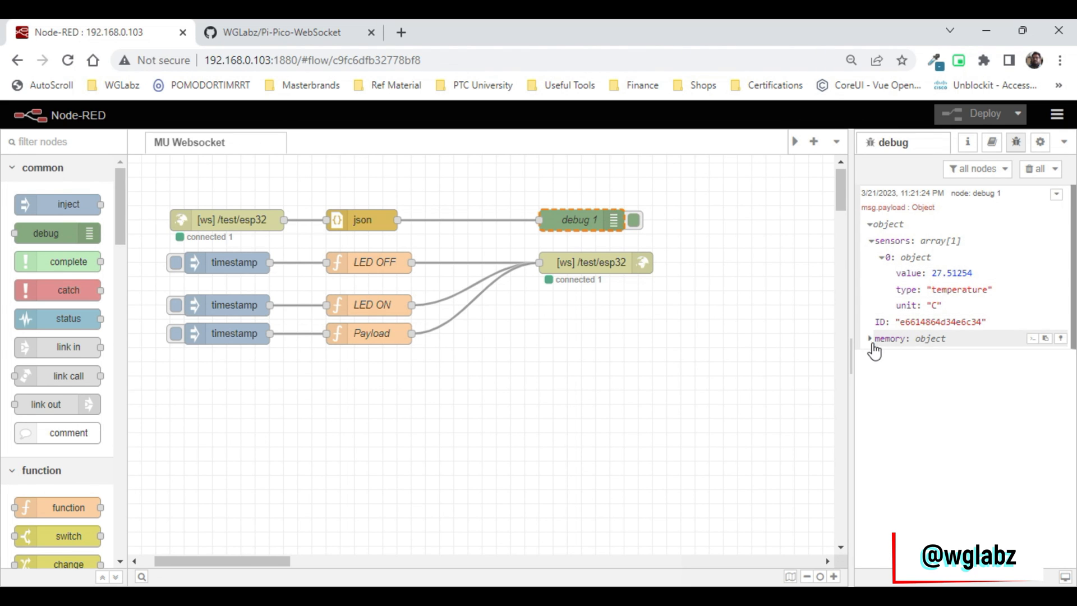
pyautogui.click(870, 338)
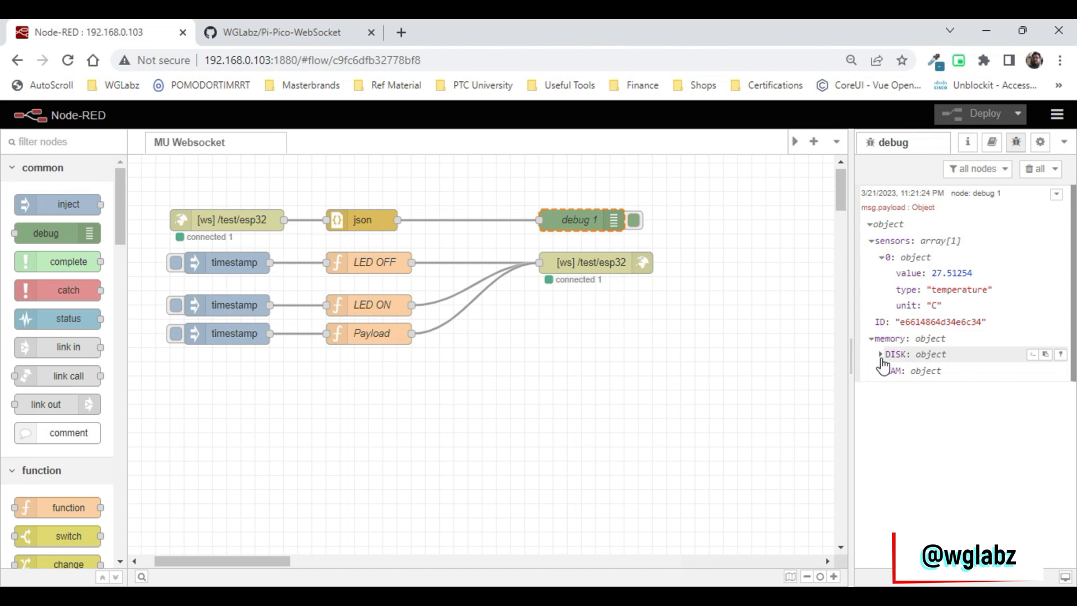
pyautogui.click(881, 353)
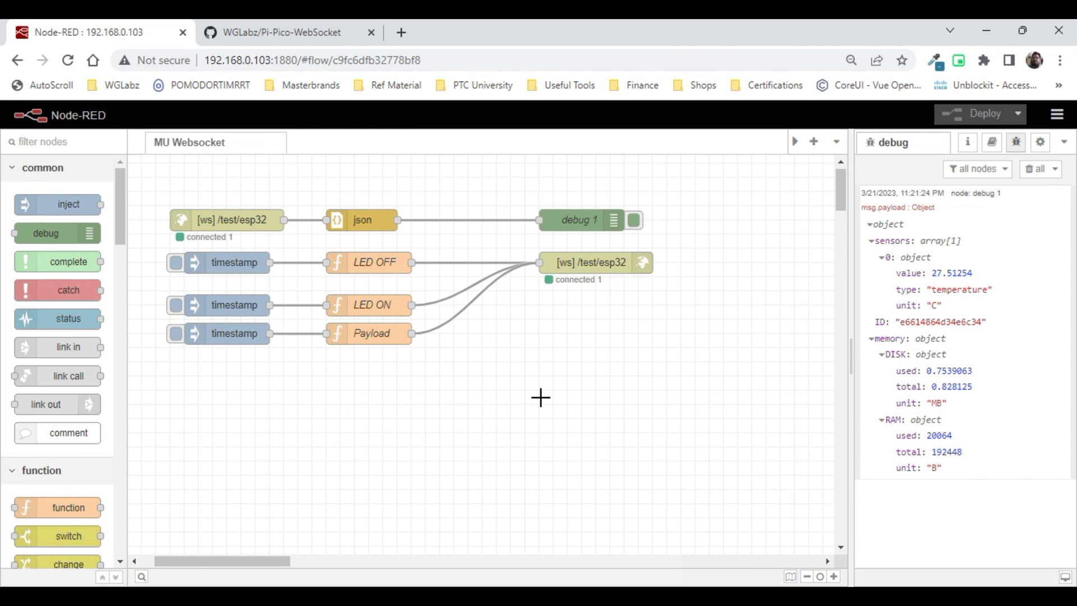
pyautogui.moveTo(539, 391)
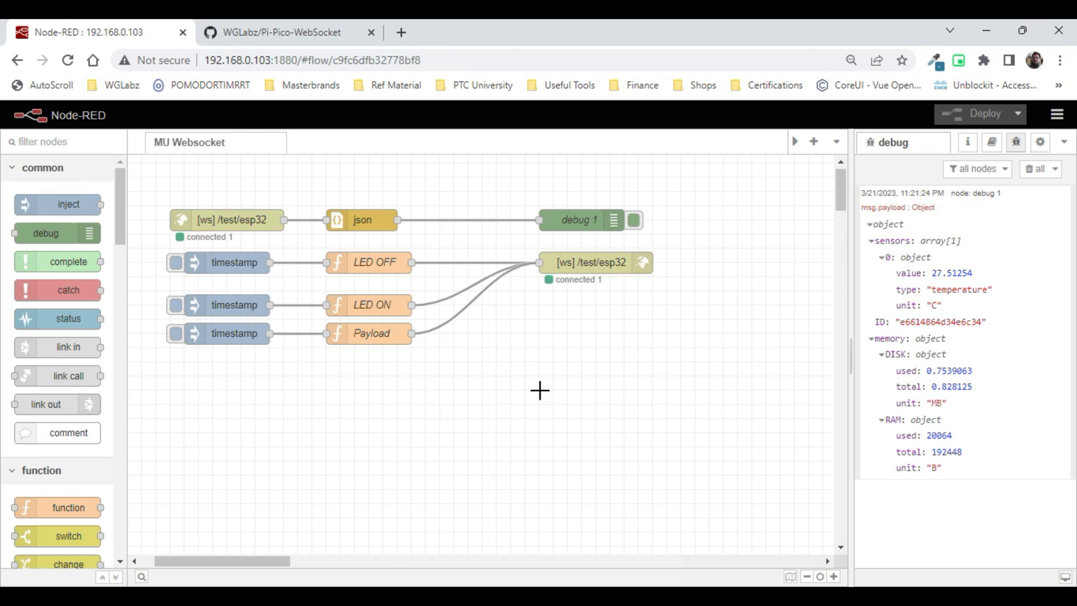
pyautogui.moveTo(556, 294)
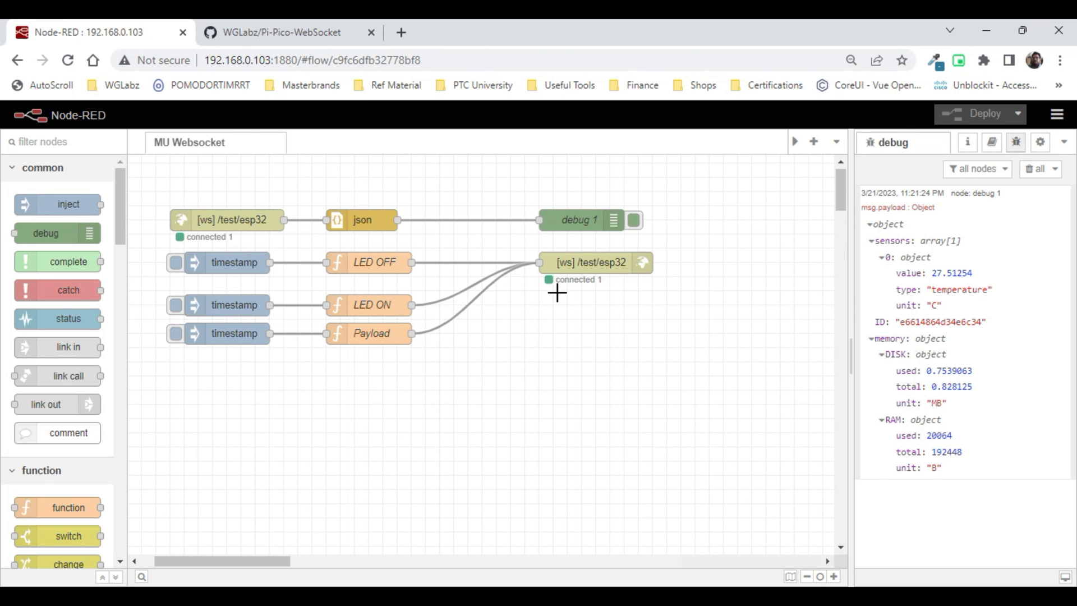
pyautogui.moveTo(428, 238)
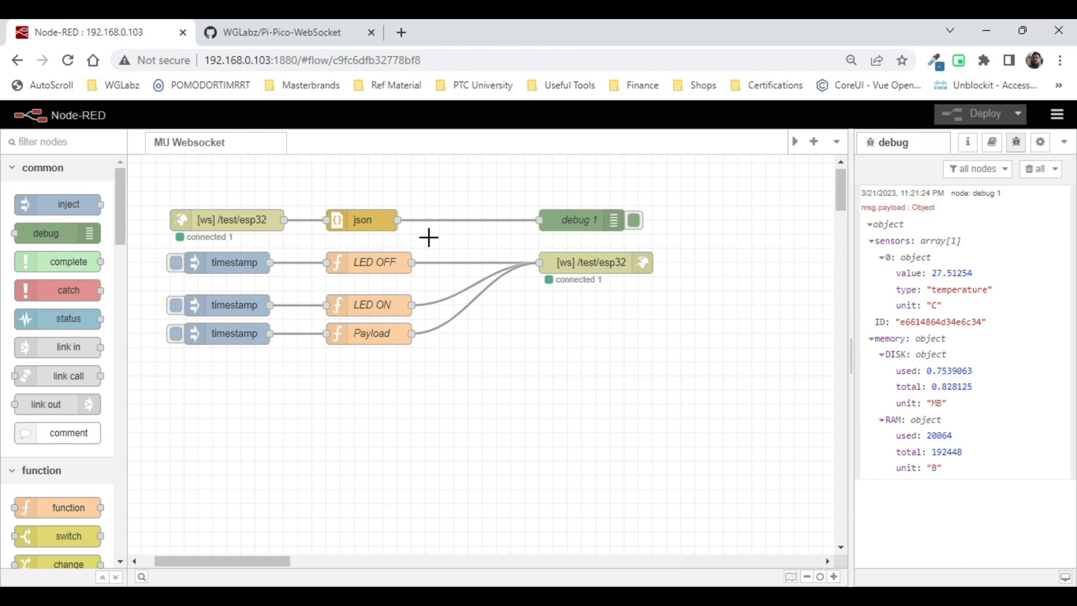
pyautogui.moveTo(717, 315)
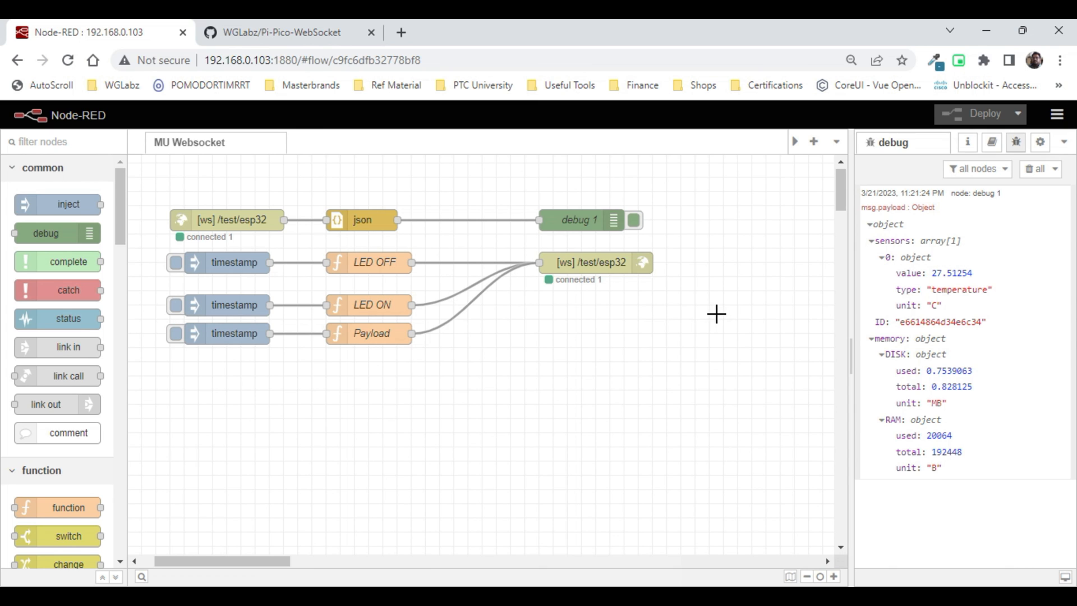
pyautogui.moveTo(725, 347)
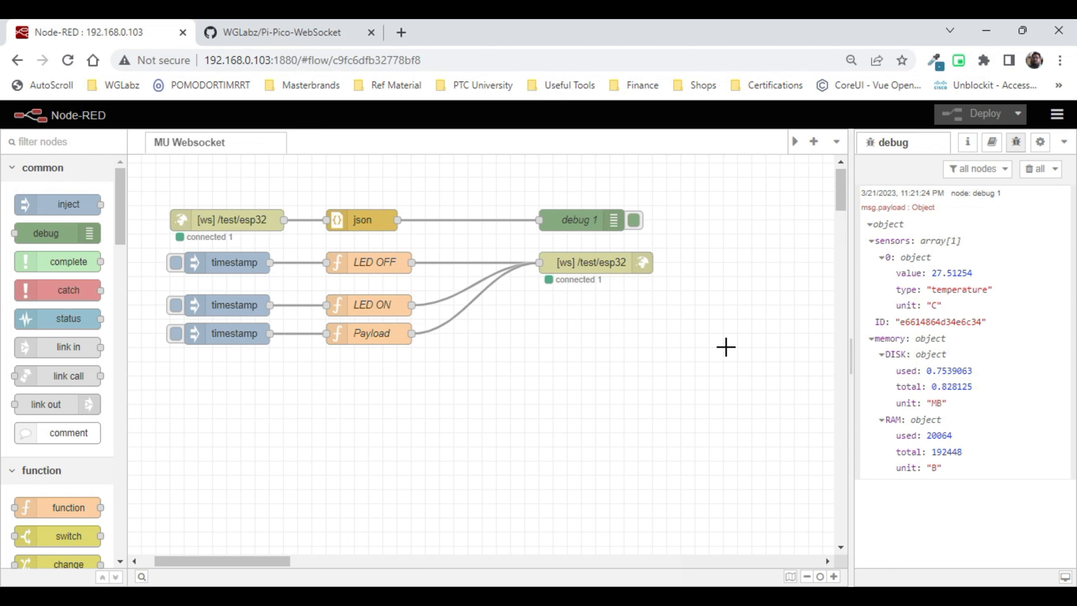
pyautogui.moveTo(685, 423)
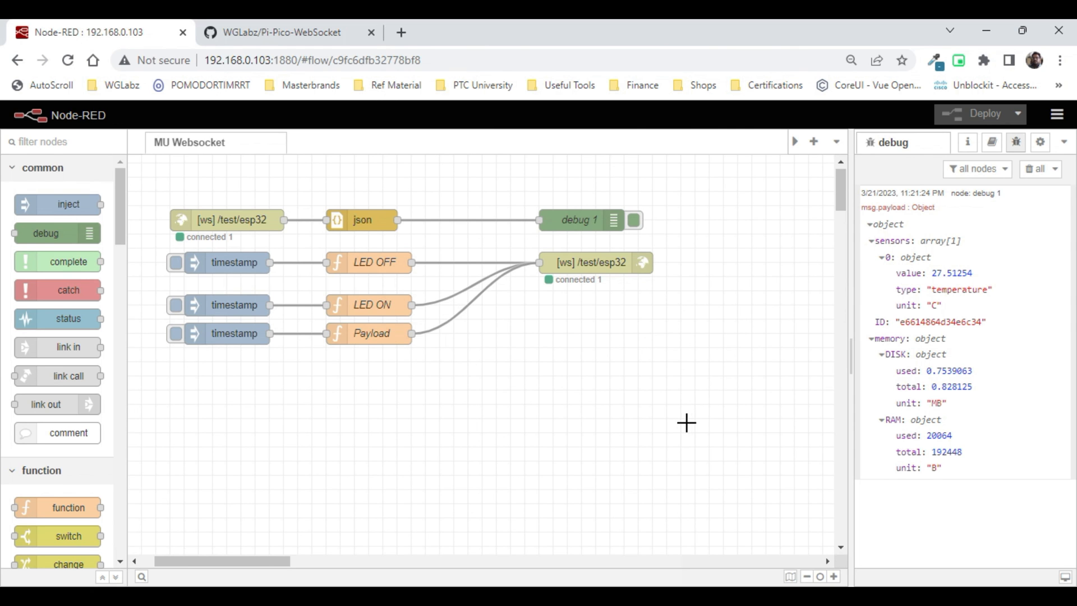